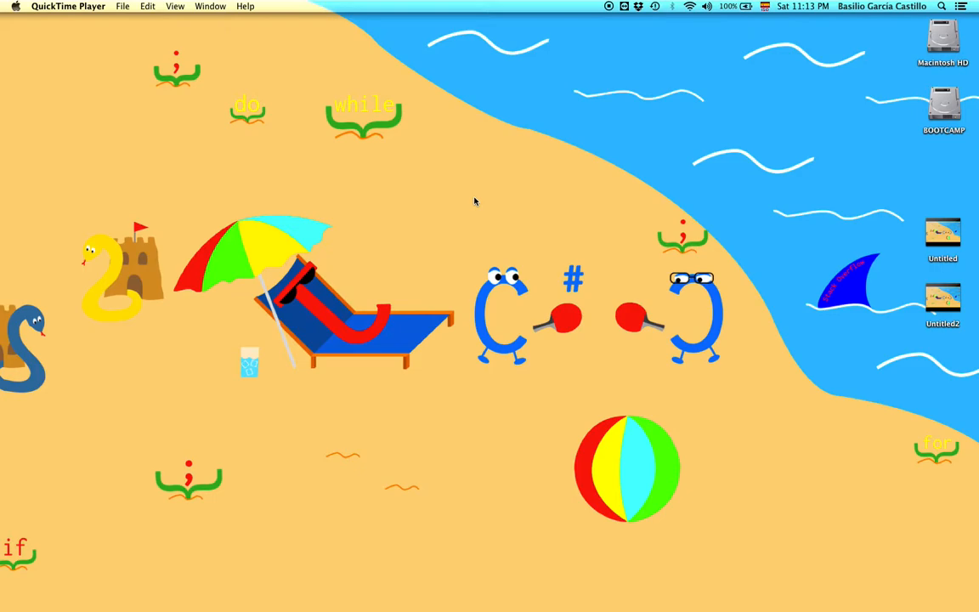
pyautogui.moveTo(521, 247)
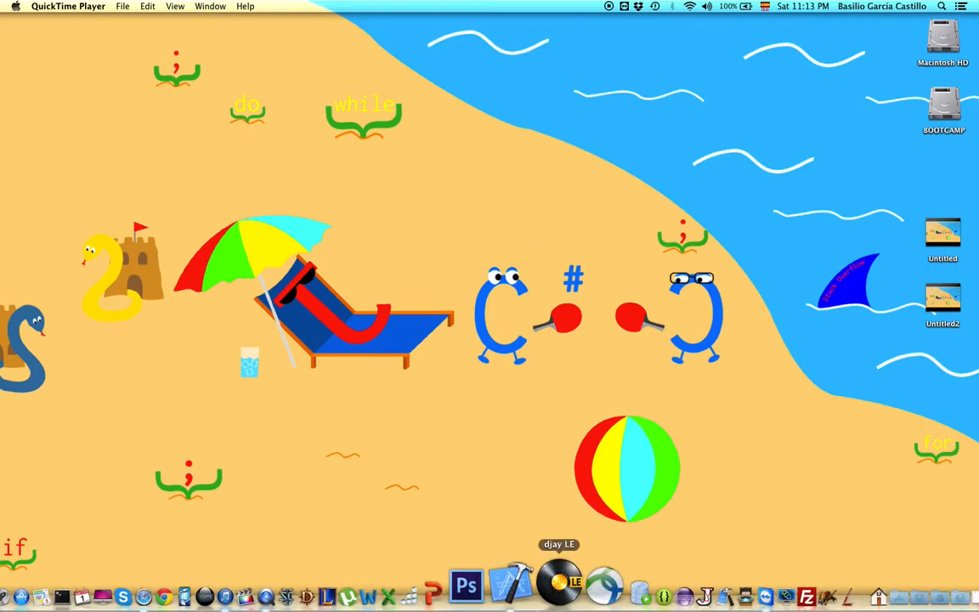
# Launch Xcode from the Dock to reach its welcome window.
pyautogui.click(527, 584)
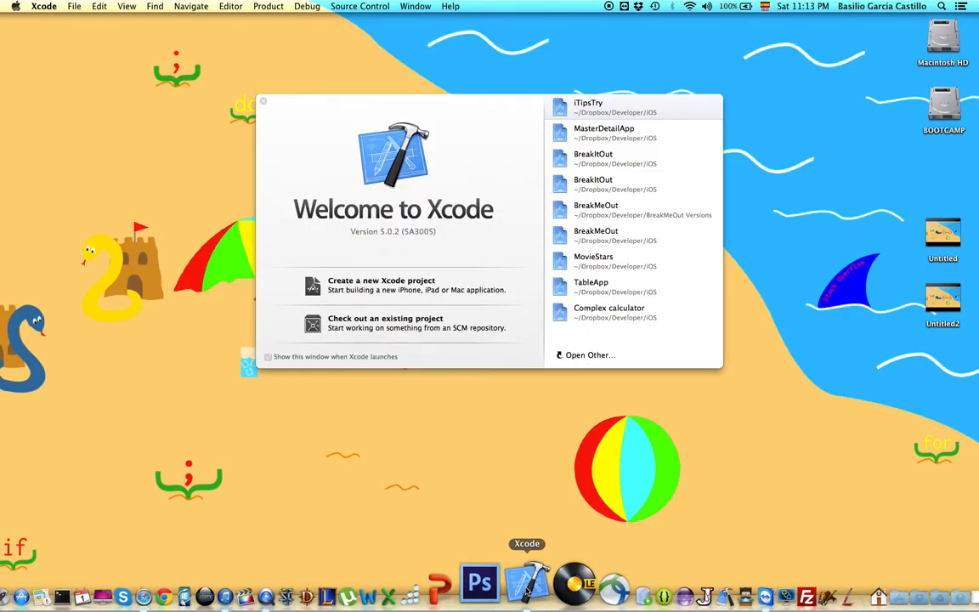
pyautogui.moveTo(490, 160)
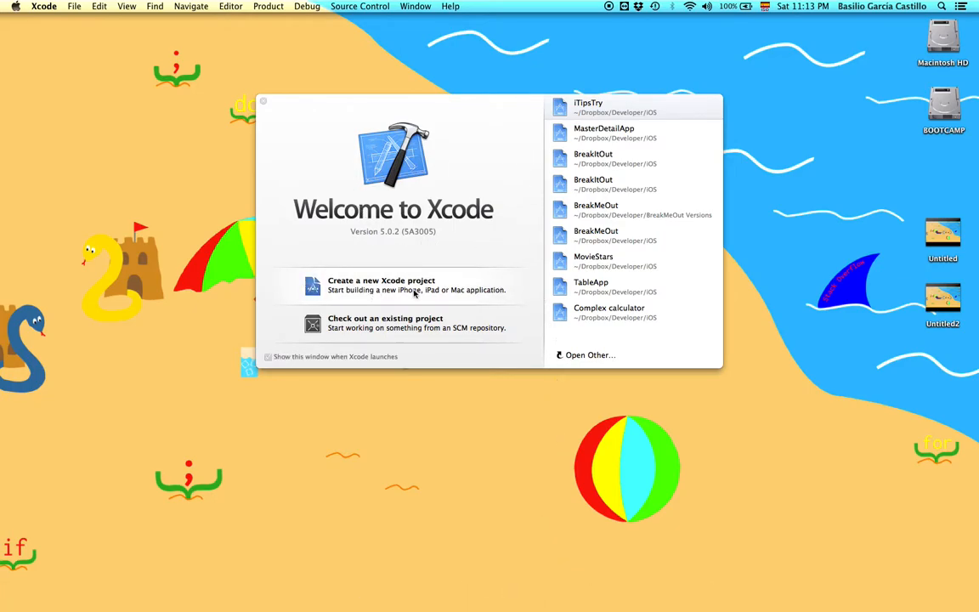
# Choose 'Create a new Xcode project' to reach the template chooser.
pyautogui.click(382, 284)
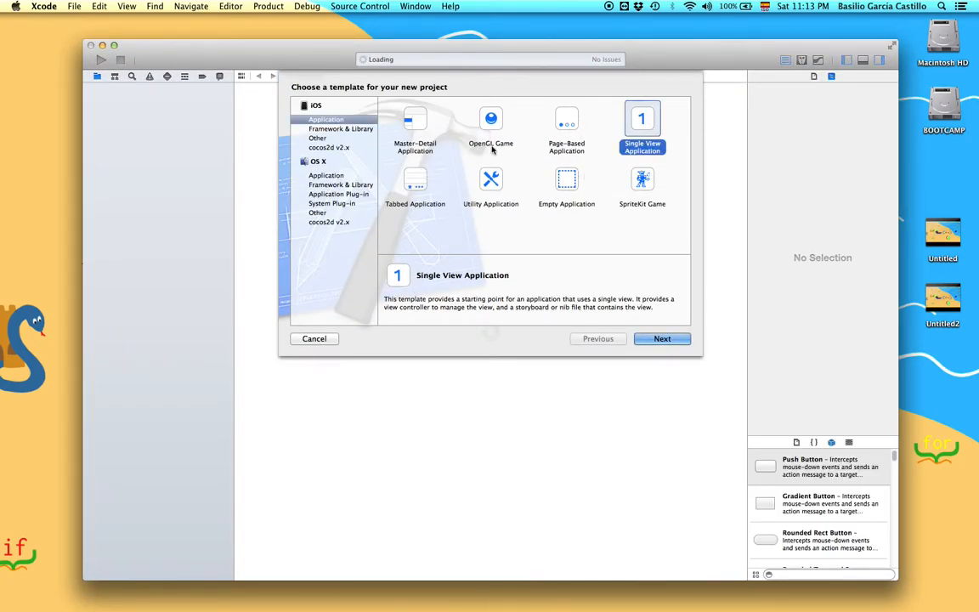
pyautogui.moveTo(440, 126)
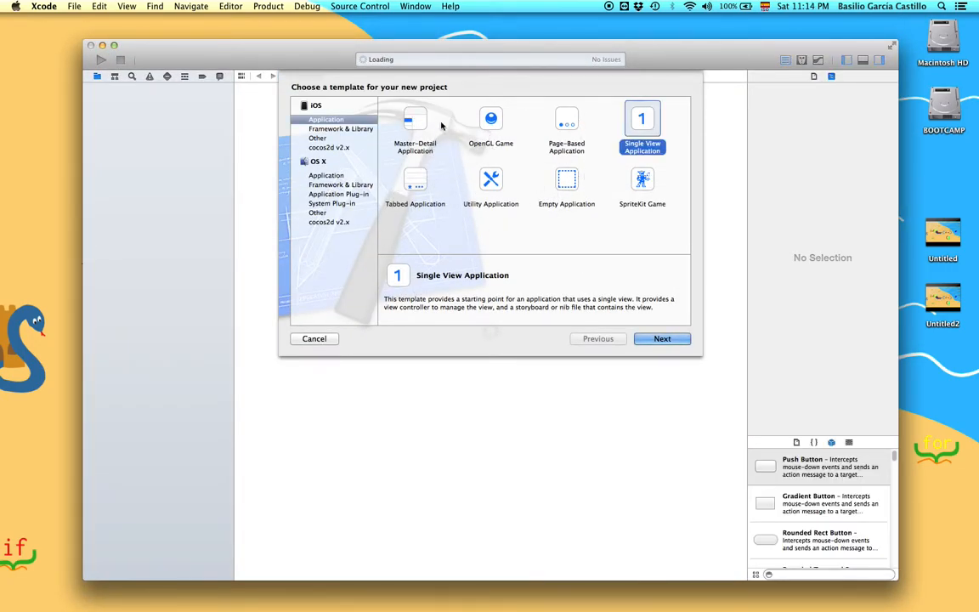
pyautogui.moveTo(545, 228)
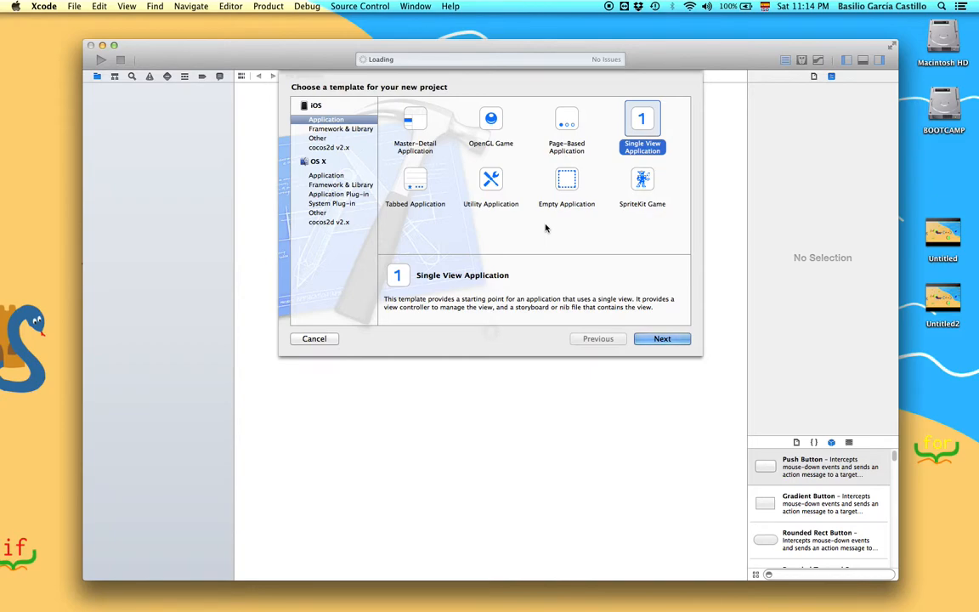
pyautogui.moveTo(572, 197)
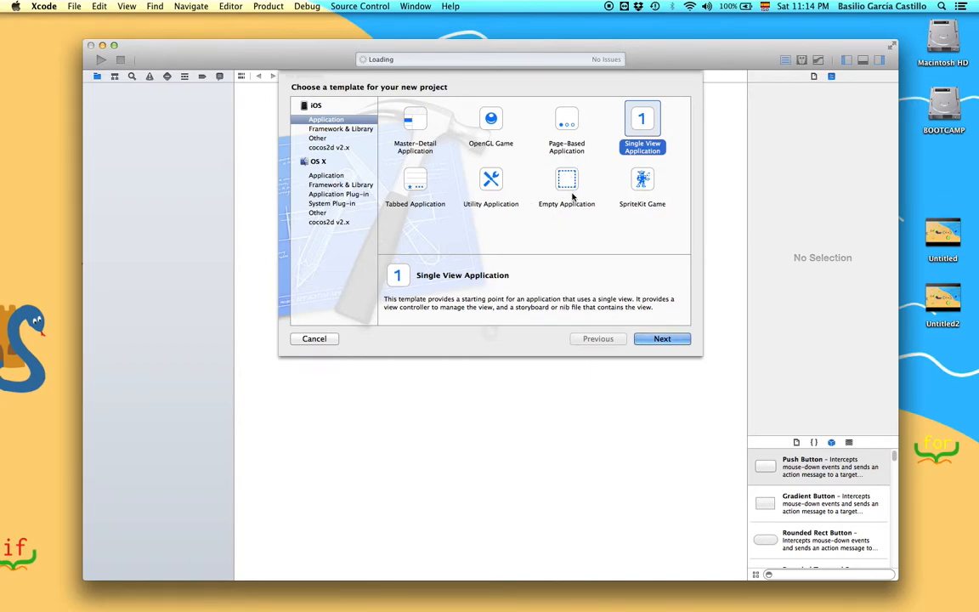
pyautogui.moveTo(649, 117)
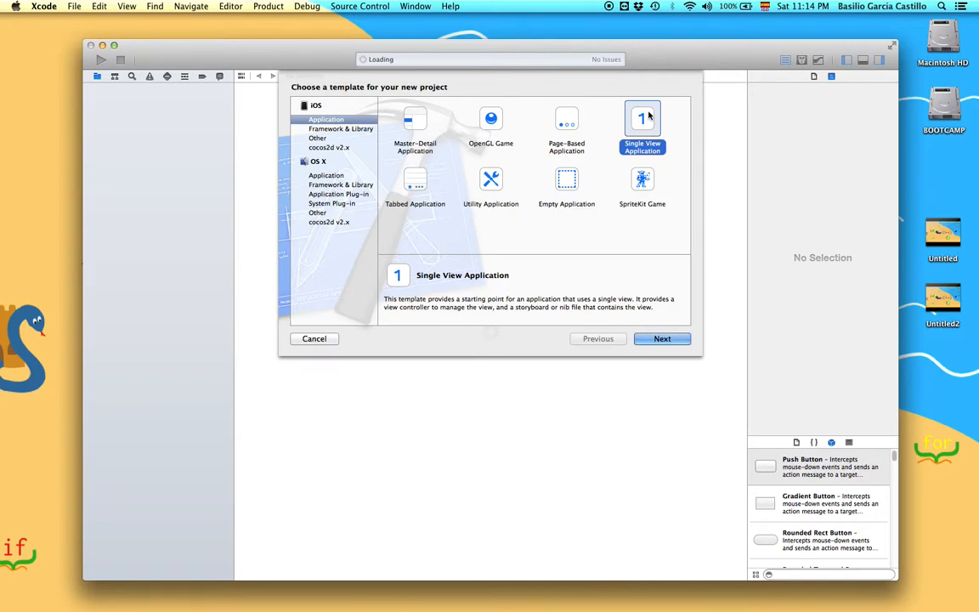
pyautogui.moveTo(633, 156)
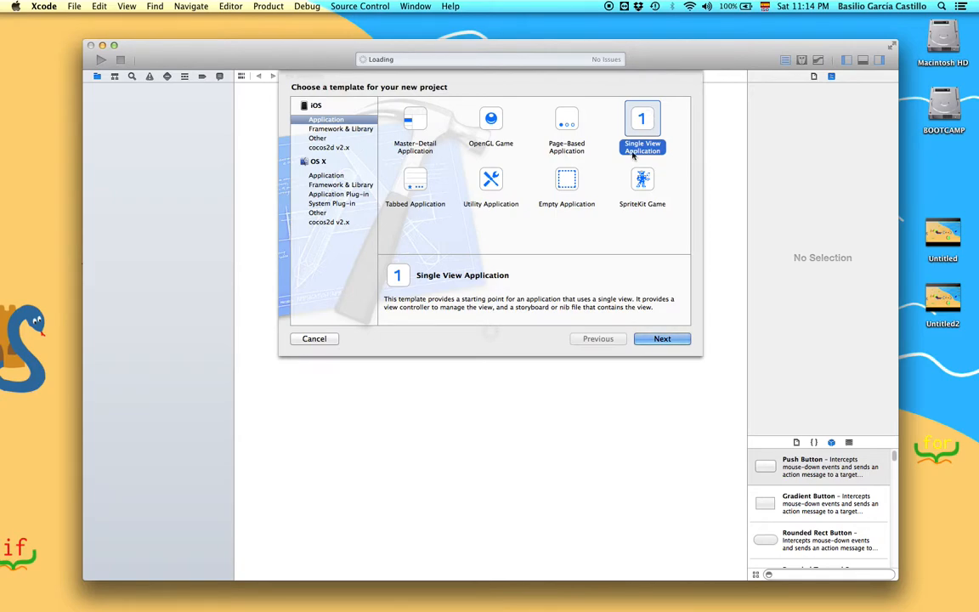
# Accept Single View Application, name the product HelloWorld, and keep iPhone as device.
pyautogui.click(661, 338)
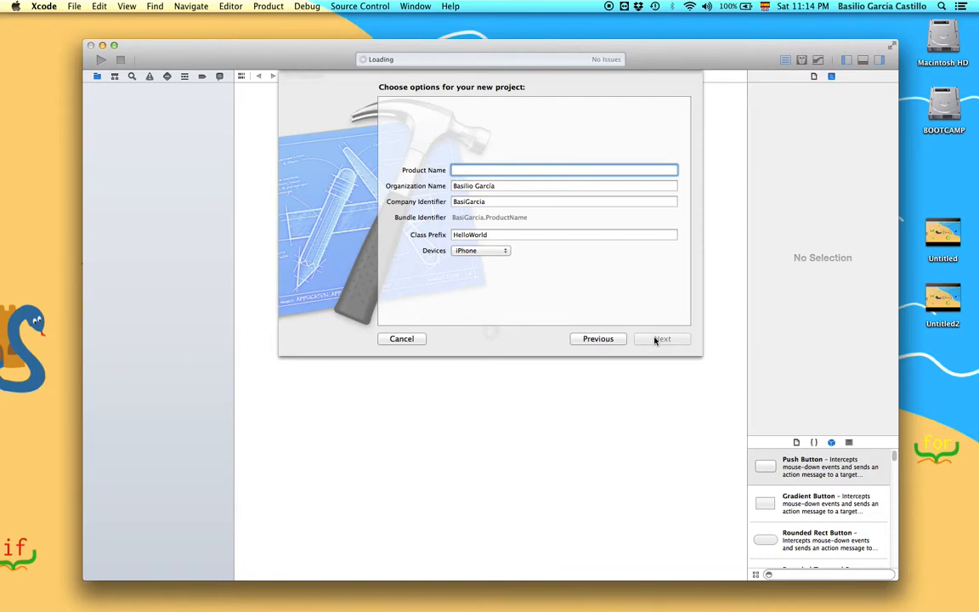
pyautogui.write('Hello')
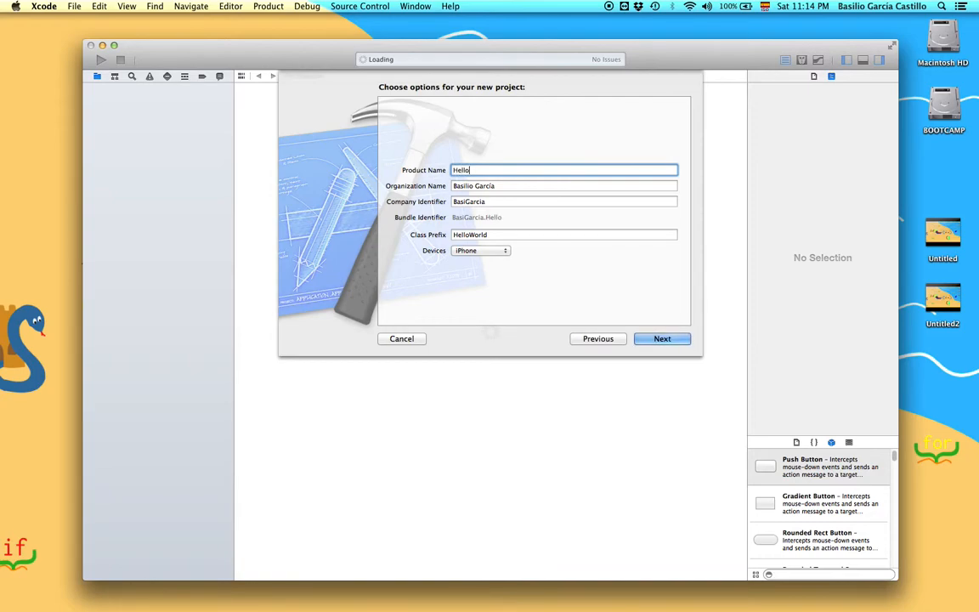
pyautogui.write('World')
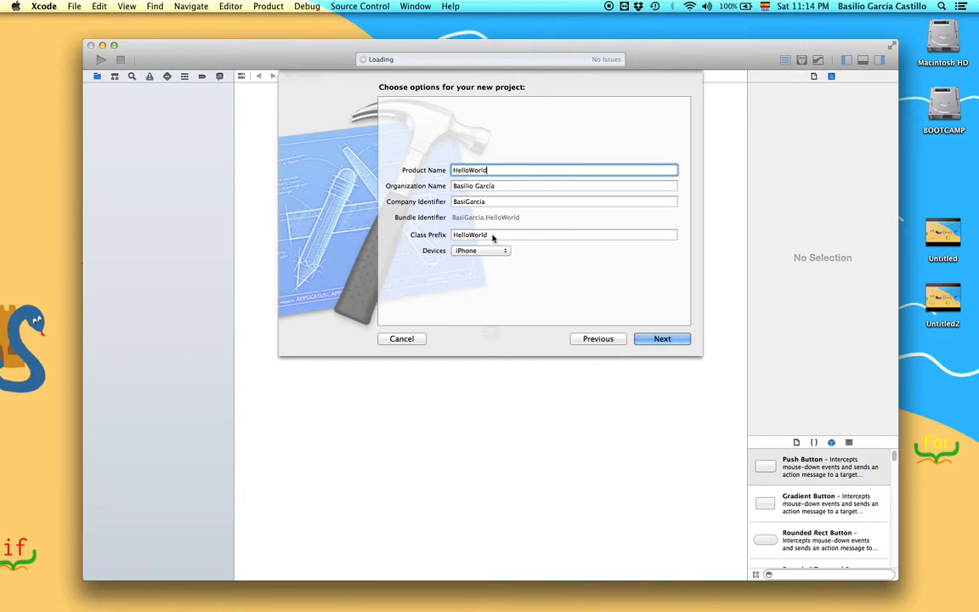
pyautogui.moveTo(500, 237)
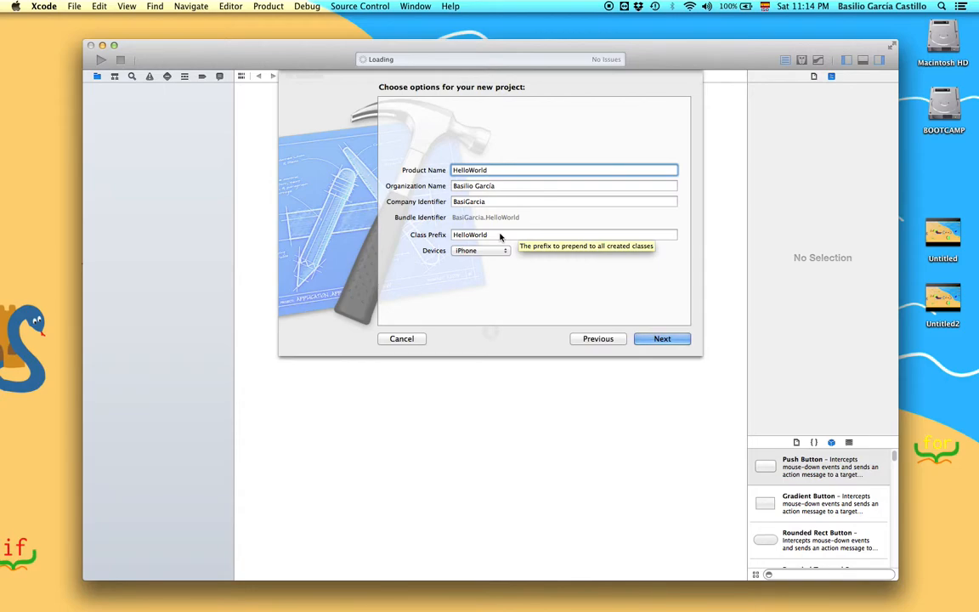
pyautogui.moveTo(474, 254)
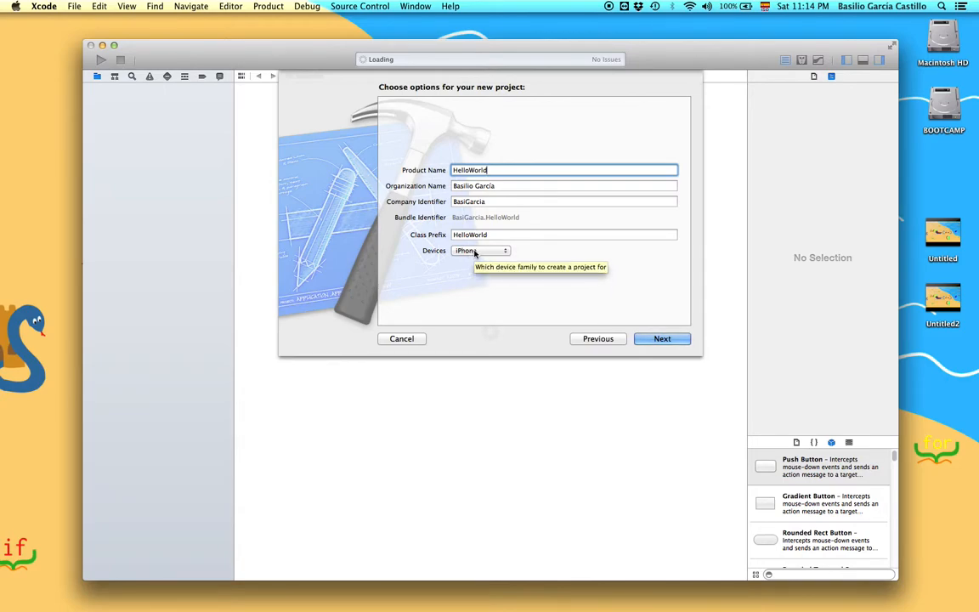
pyautogui.click(481, 250)
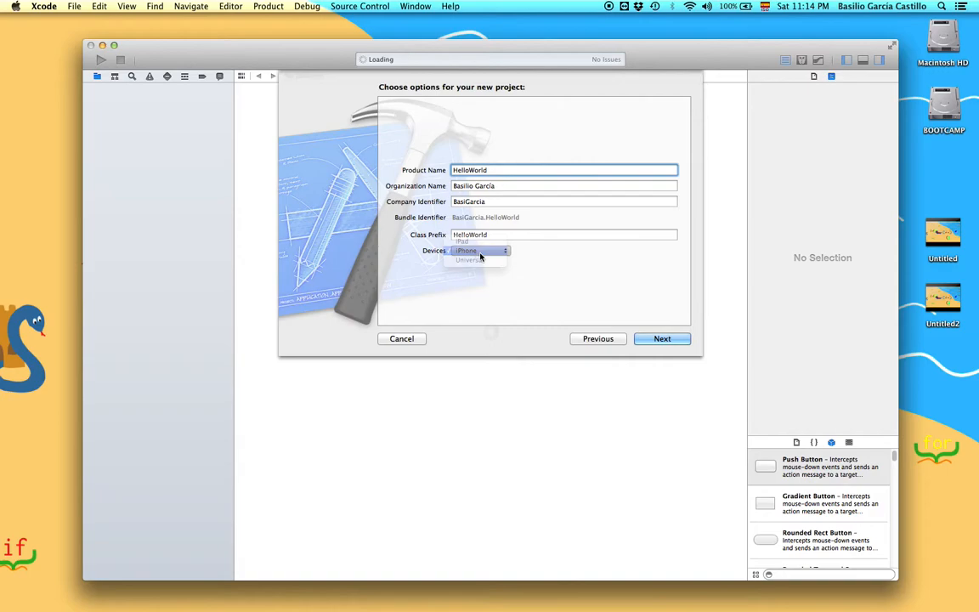
pyautogui.click(662, 338)
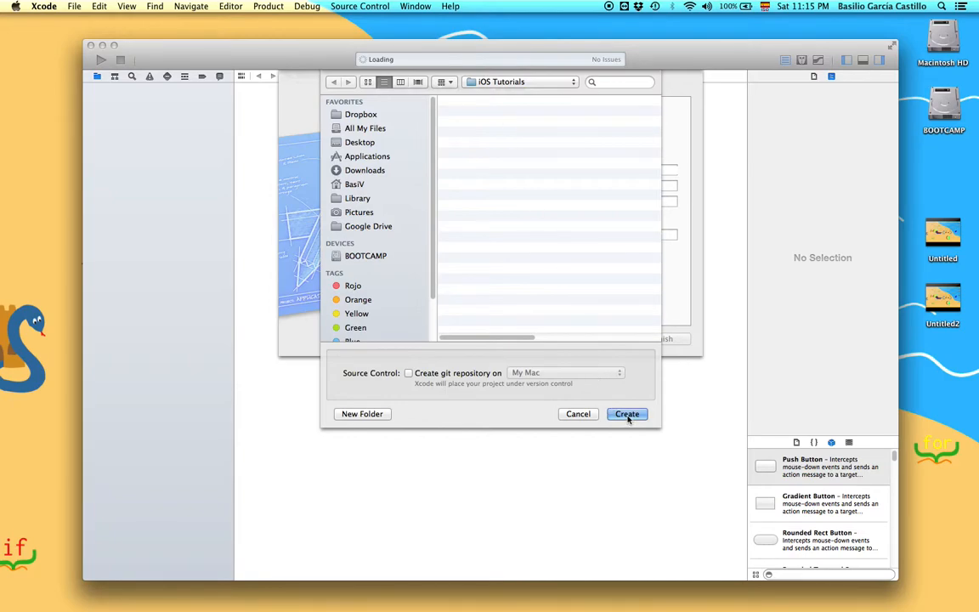
# Create the project in the iOS Tutorials folder and select it in the navigator.
pyautogui.click(627, 414)
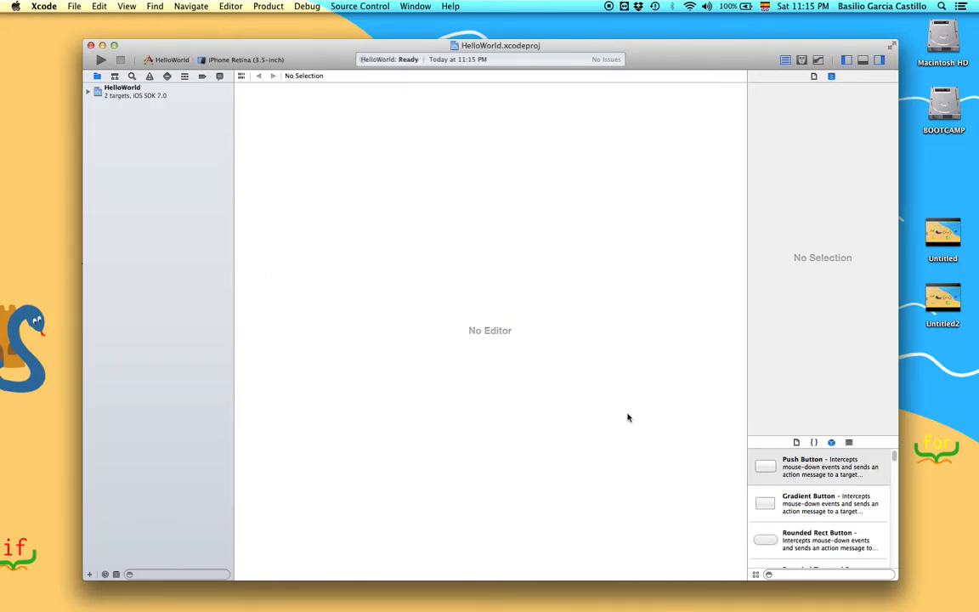
pyautogui.click(121, 86)
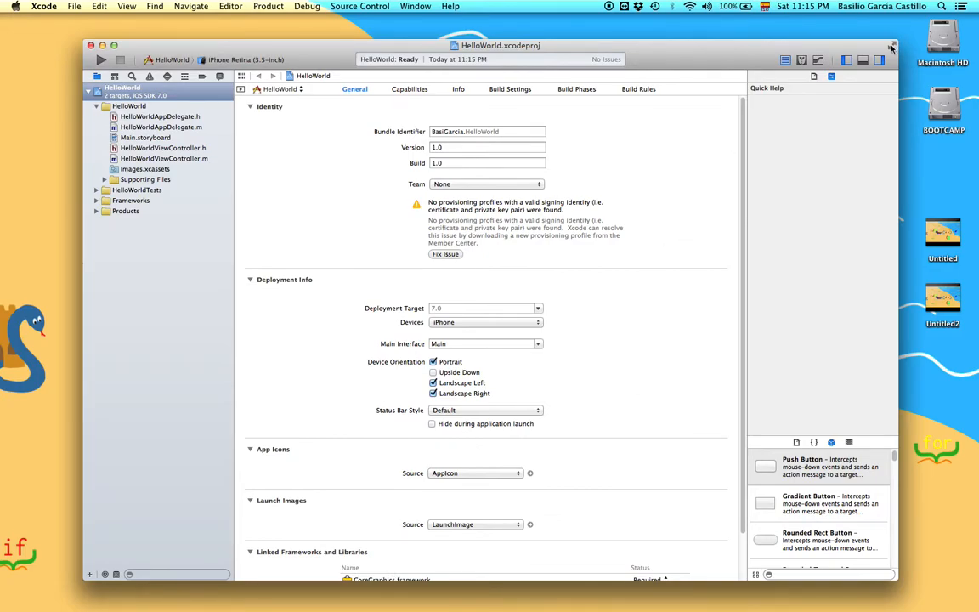
# Switch the HelloWorld project window to full screen.
pyautogui.click(892, 46)
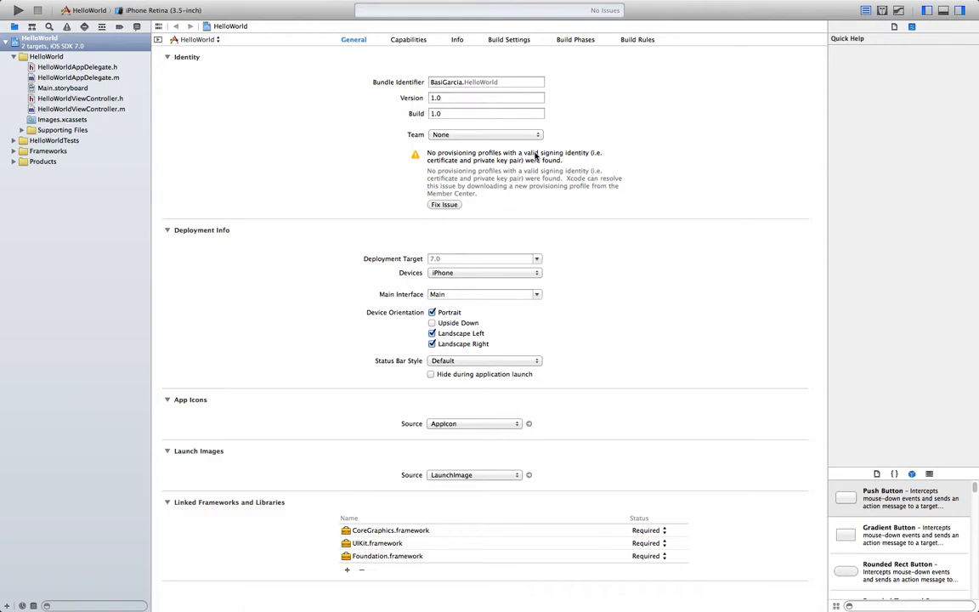
pyautogui.moveTo(126, 78)
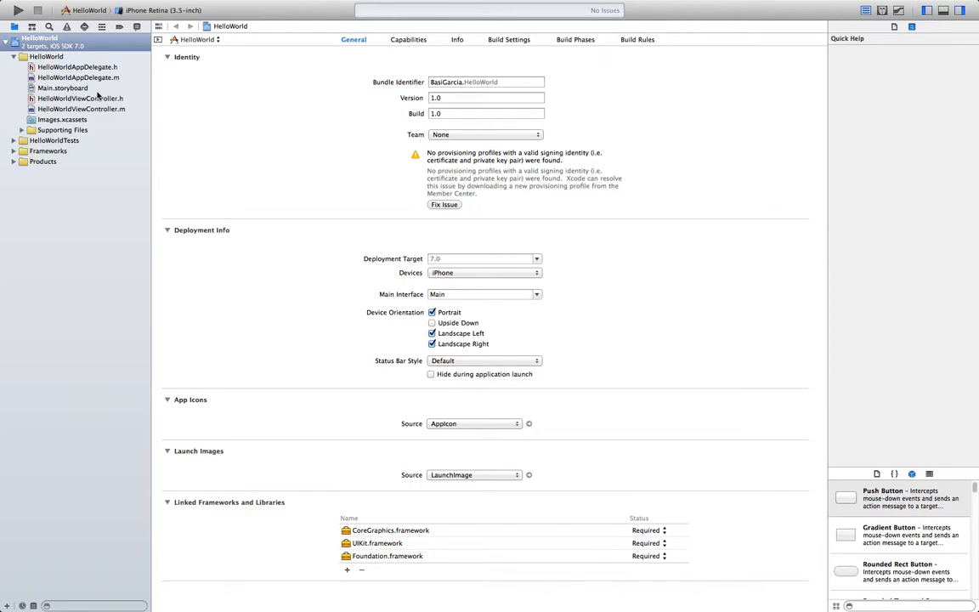
pyautogui.moveTo(114, 88)
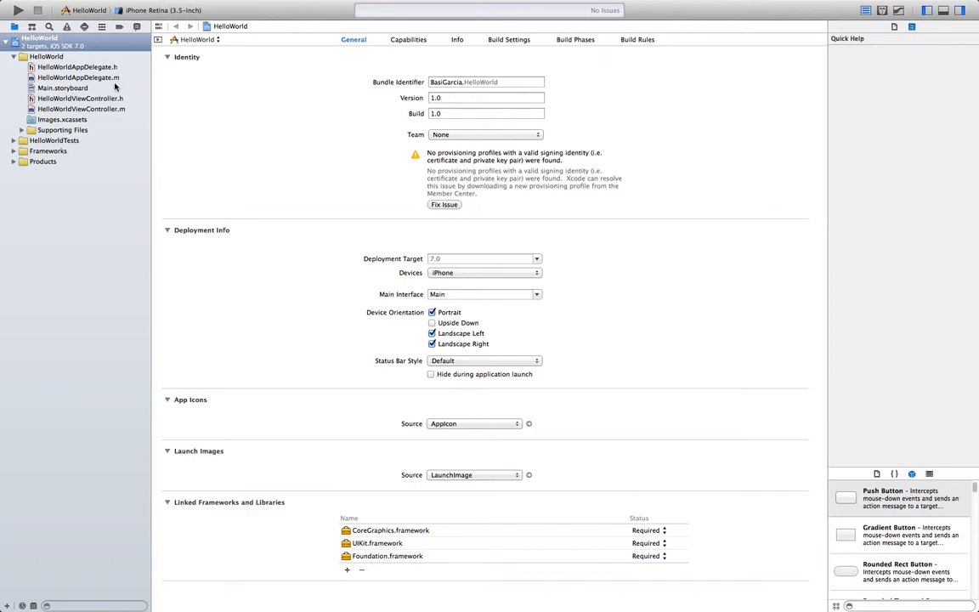
pyautogui.moveTo(117, 80)
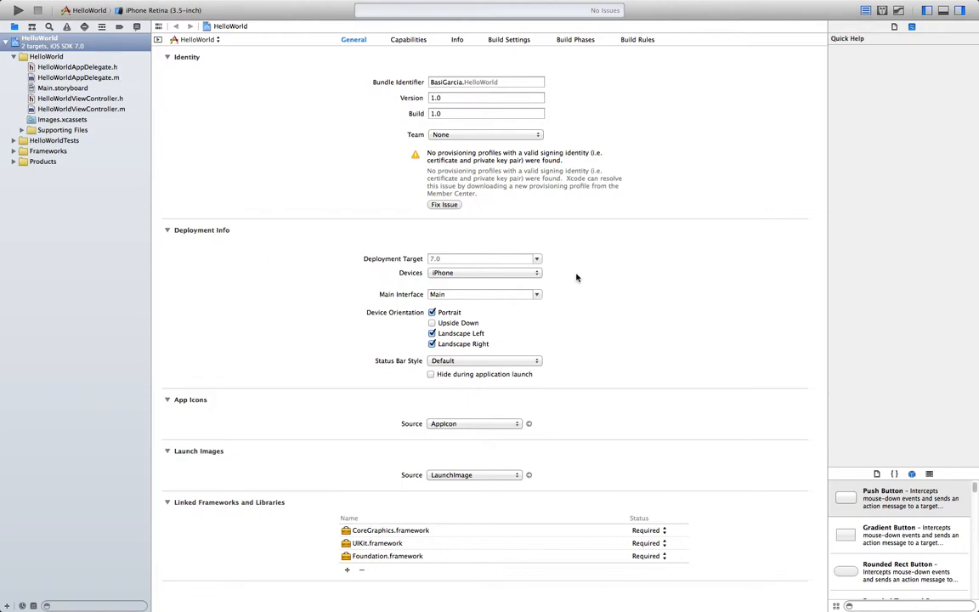
pyautogui.moveTo(487, 204)
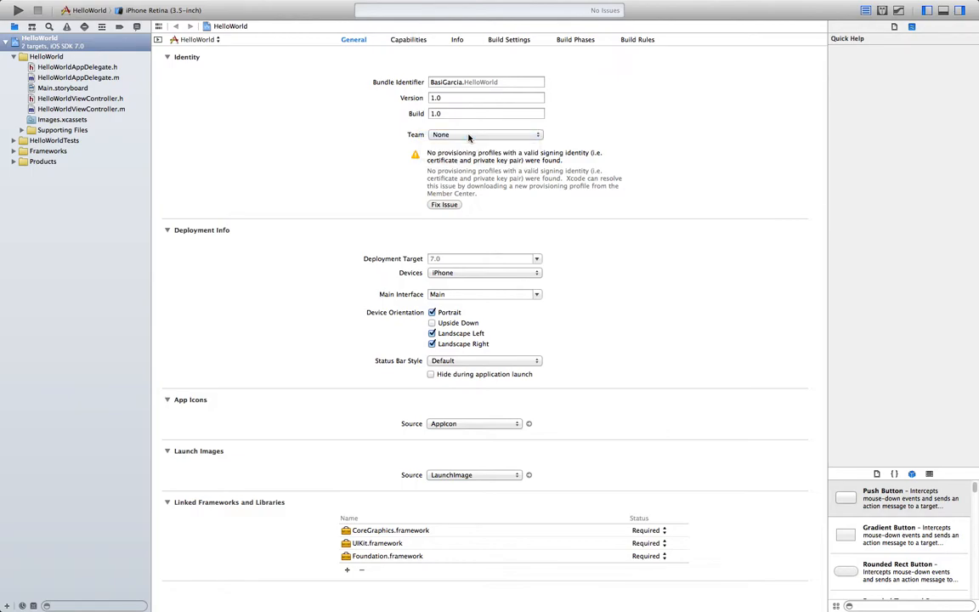
pyautogui.moveTo(533, 257)
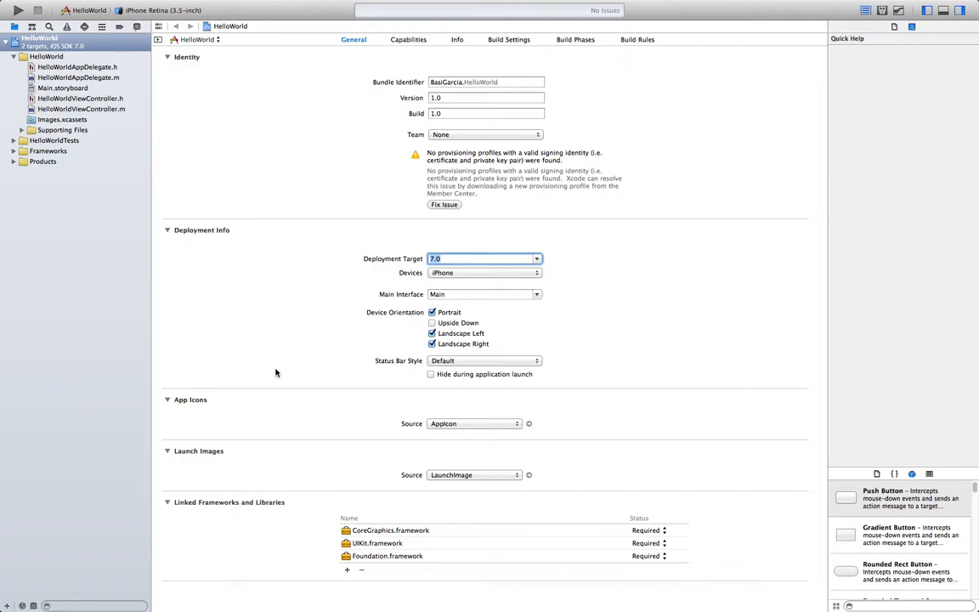
pyautogui.moveTo(315, 423)
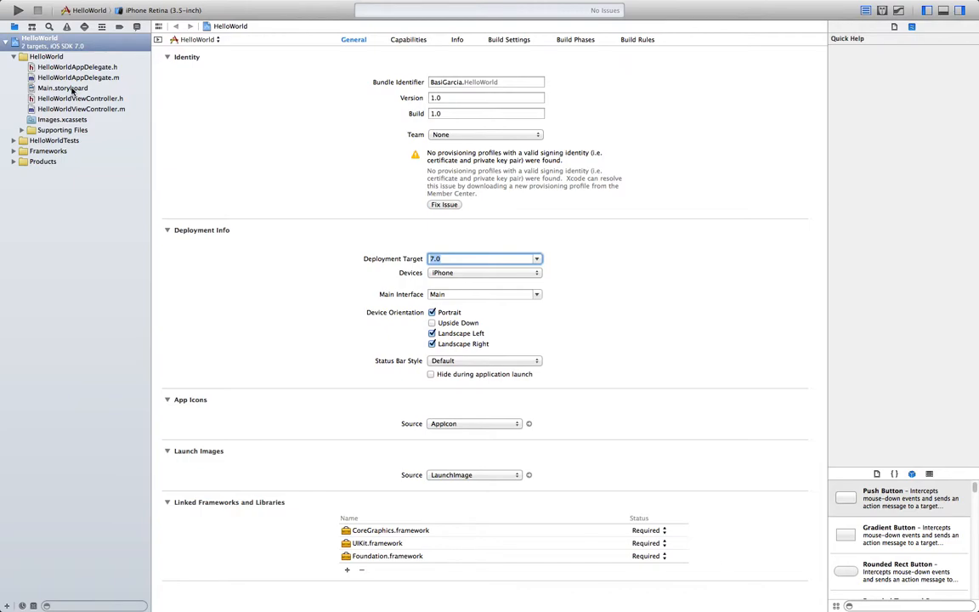
# Select Main.storyboard in the Project Navigator.
pyautogui.click(61, 87)
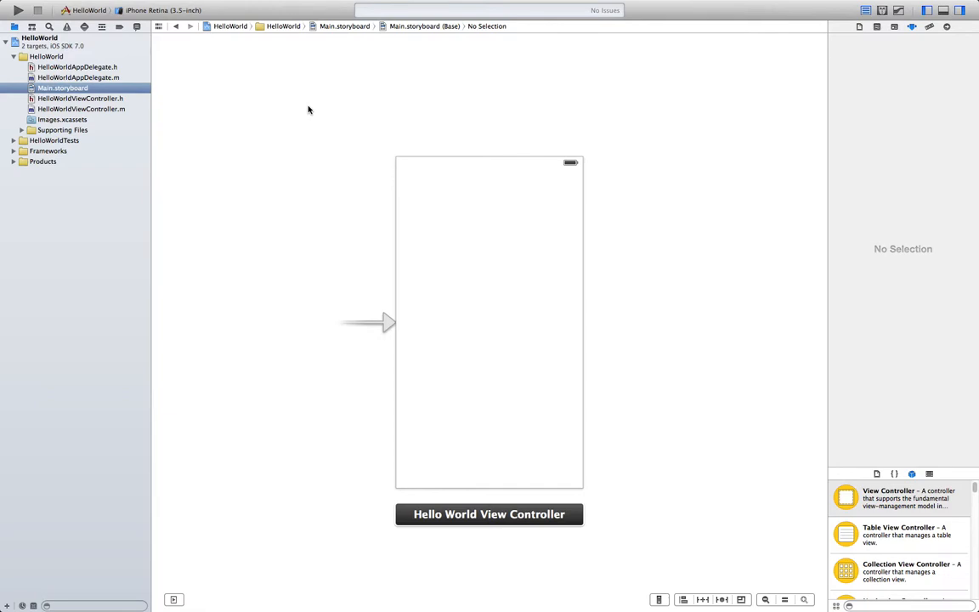
pyautogui.moveTo(575, 104)
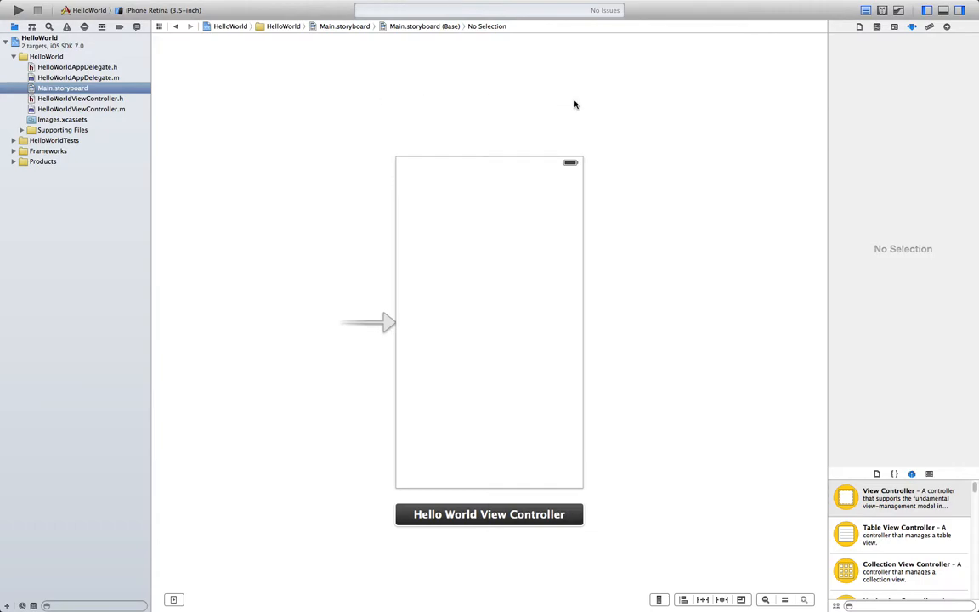
pyautogui.moveTo(848, 464)
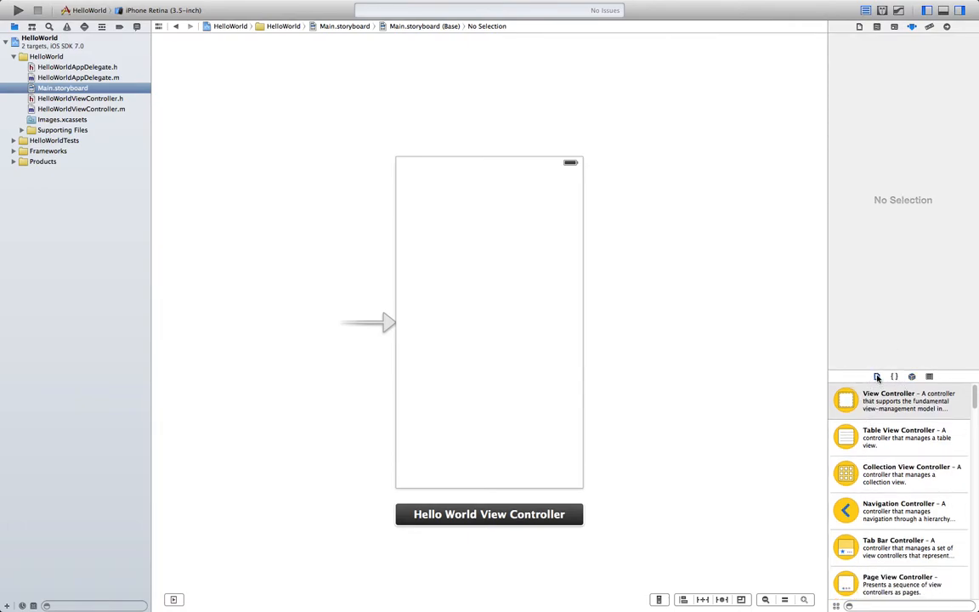
# Browse the Code Snippet and Media libraries, ending on the Object library.
pyautogui.click(876, 377)
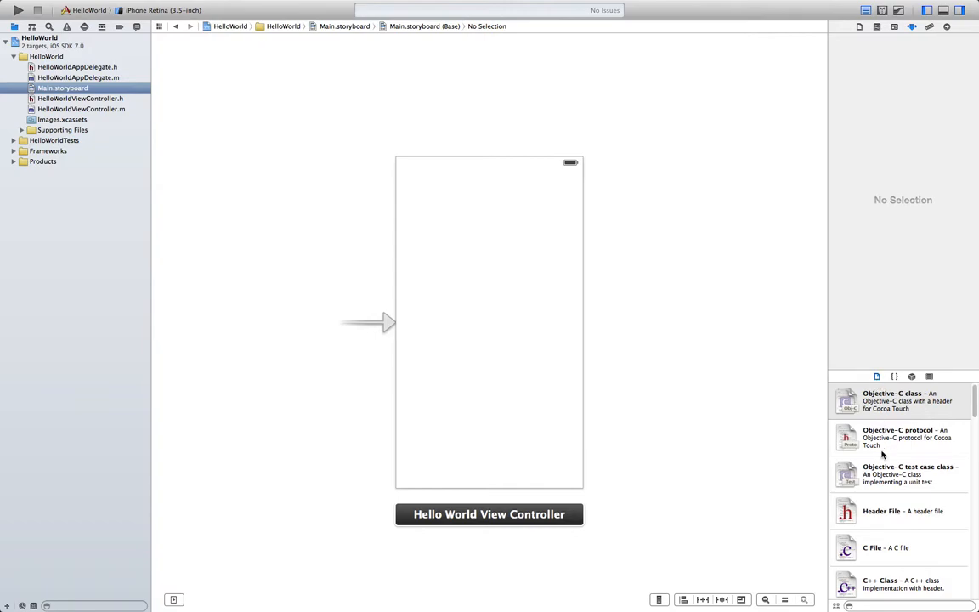
pyautogui.moveTo(884, 511)
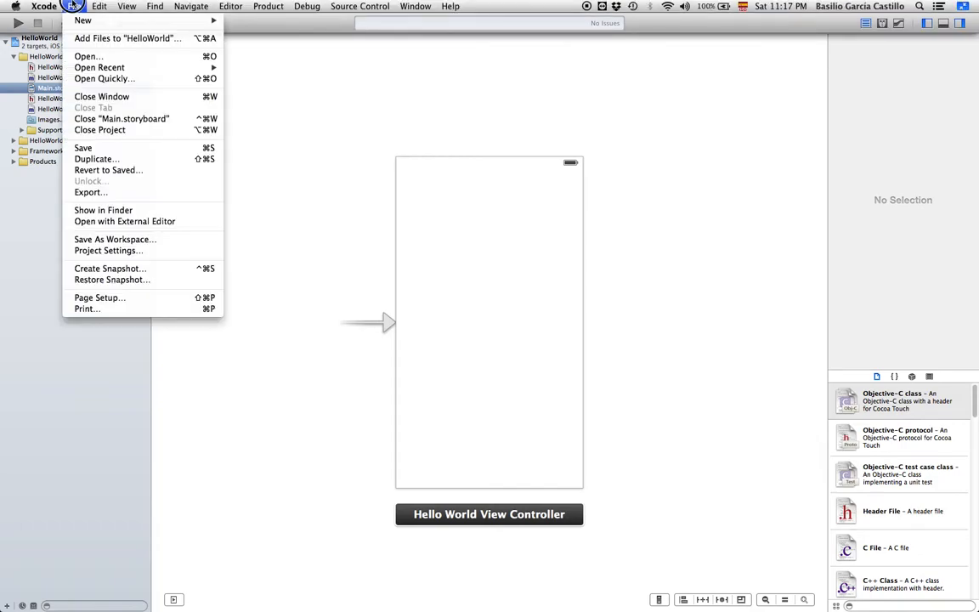
pyautogui.click(698, 272)
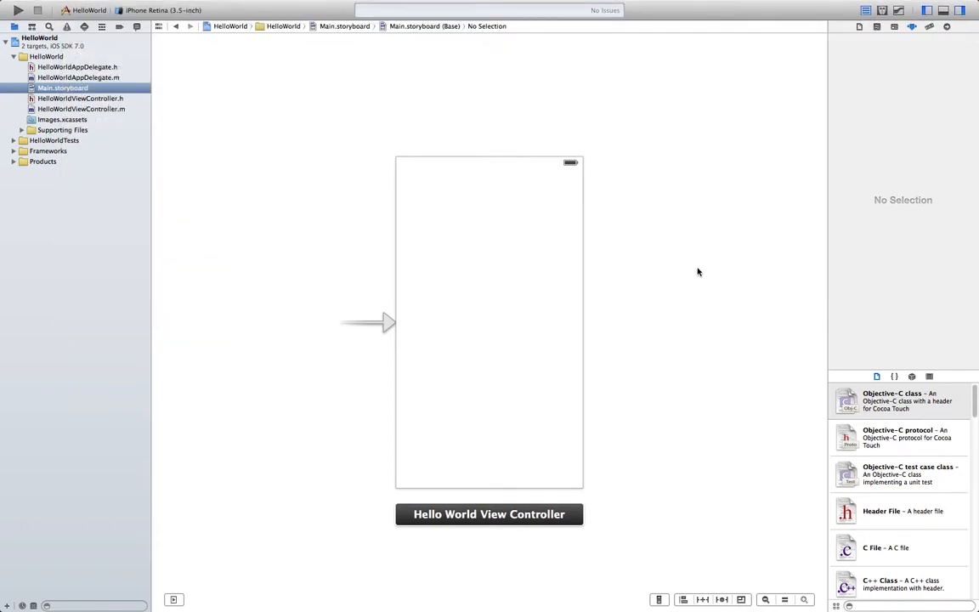
pyautogui.click(894, 377)
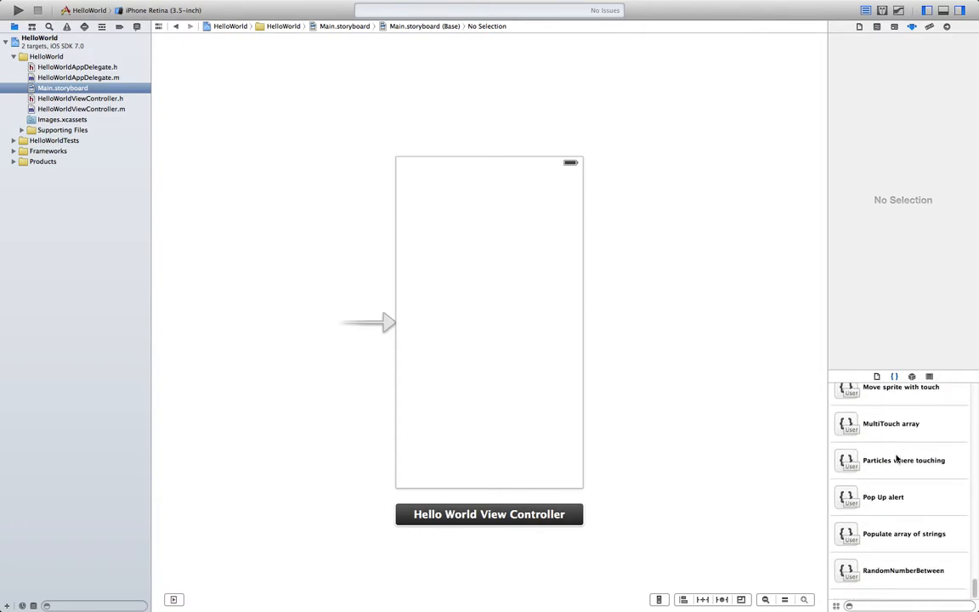
pyautogui.scroll(-3)
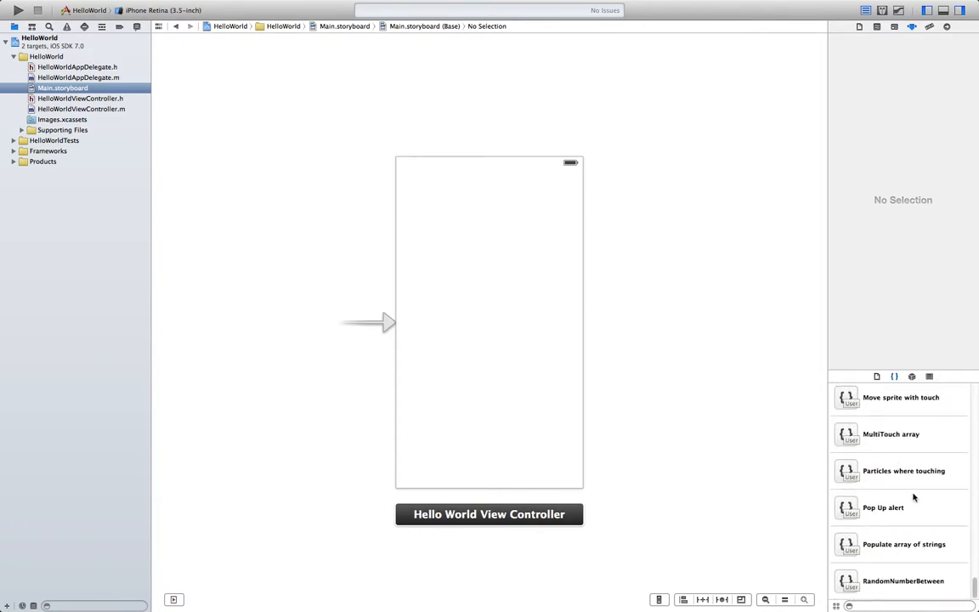
pyautogui.moveTo(885, 575)
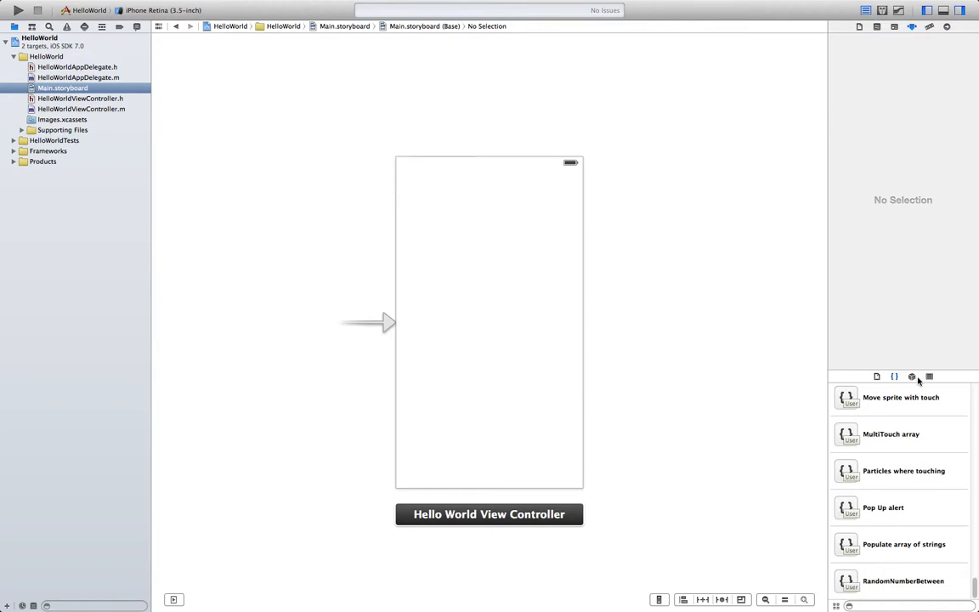
pyautogui.click(912, 376)
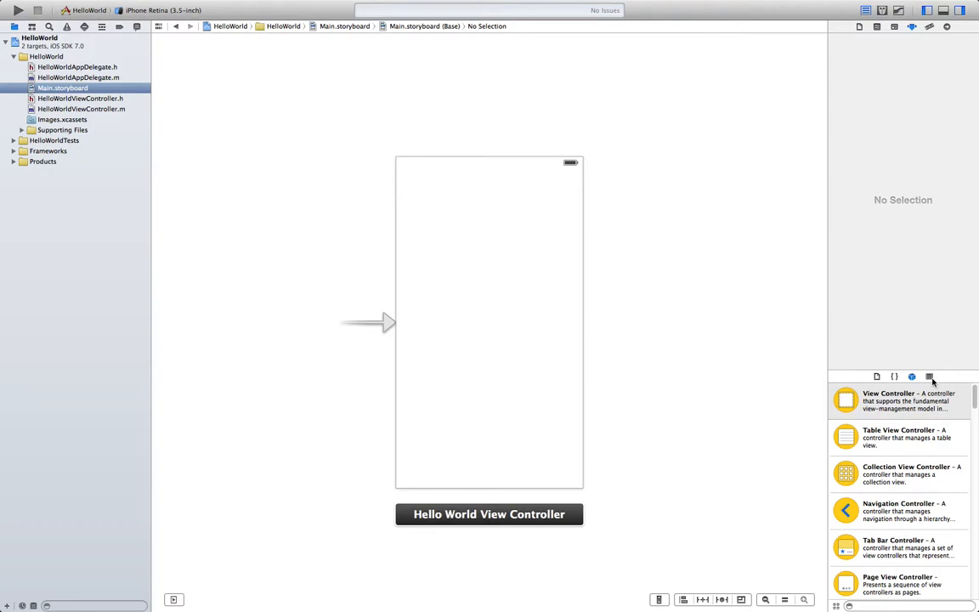
pyautogui.click(929, 376)
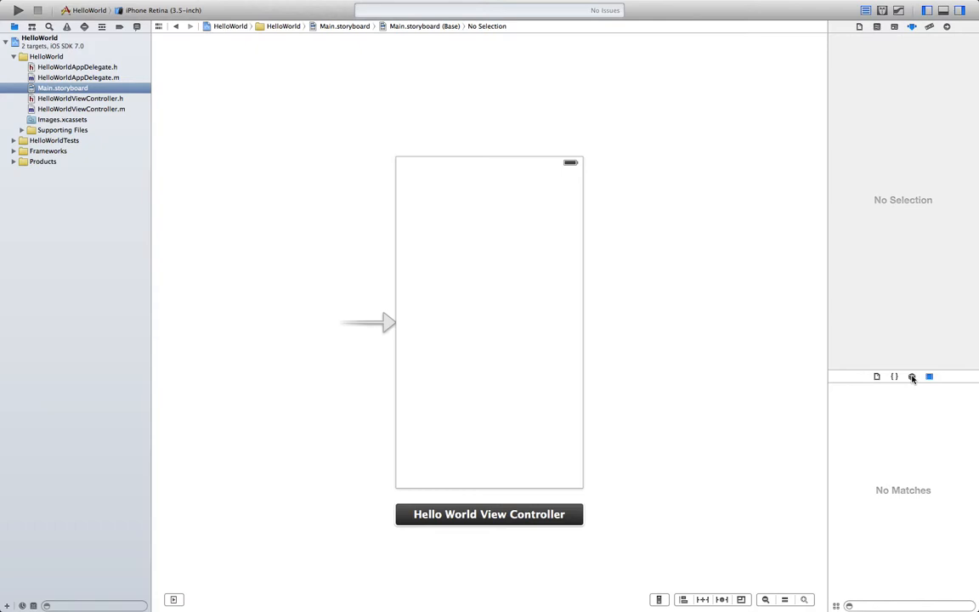
pyautogui.click(912, 376)
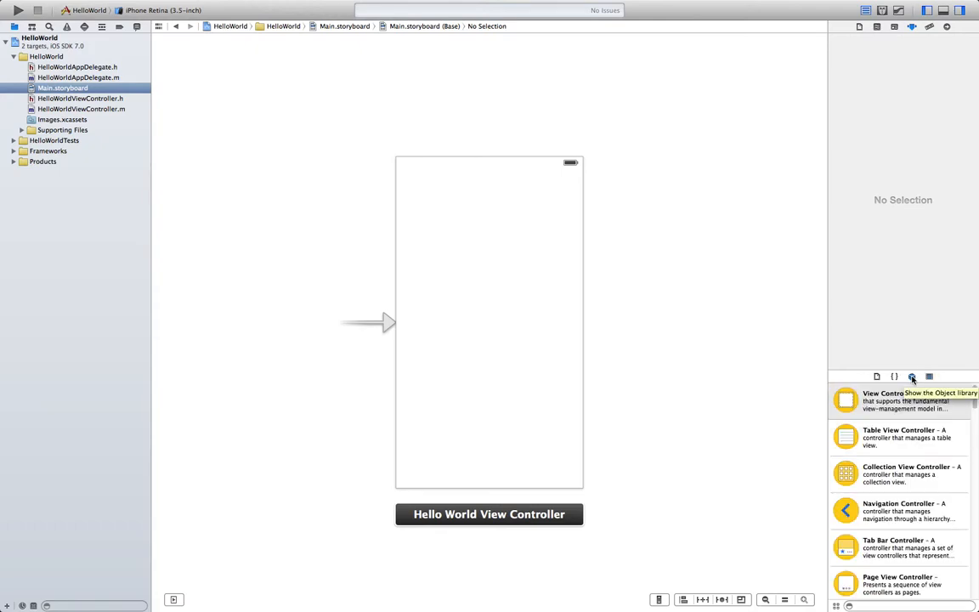
pyautogui.moveTo(690, 268)
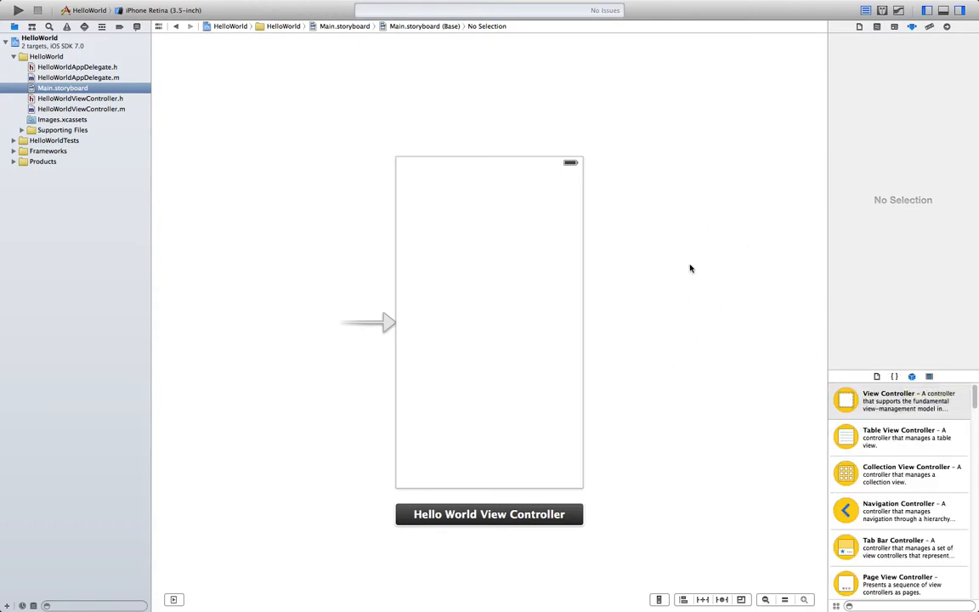
pyautogui.moveTo(664, 318)
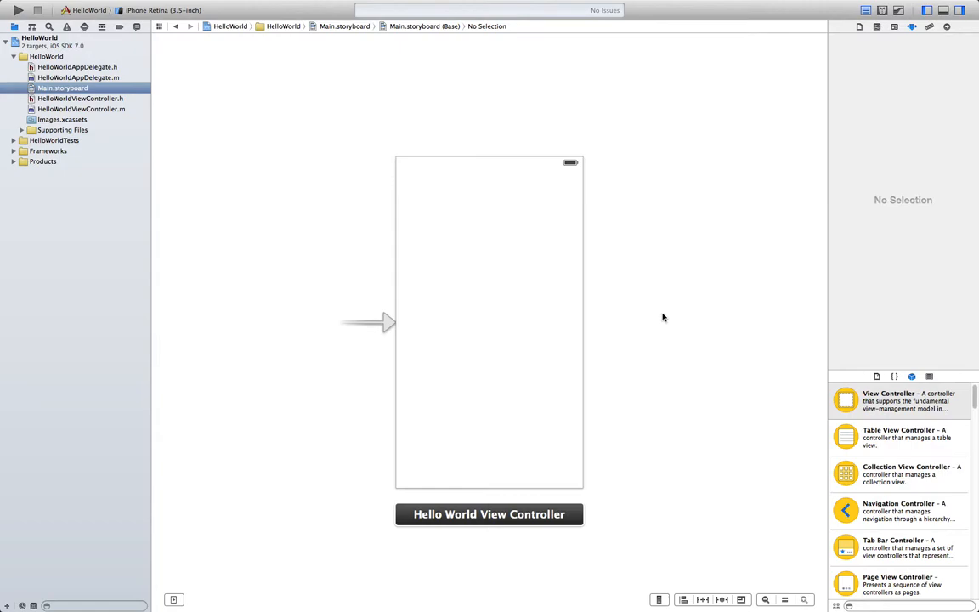
pyautogui.moveTo(621, 302)
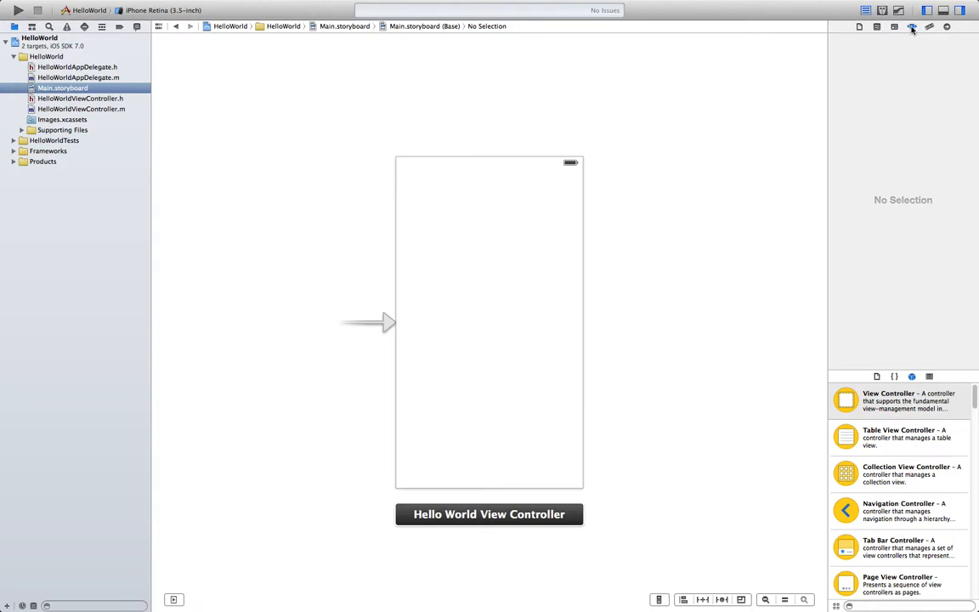
pyautogui.moveTo(912, 26)
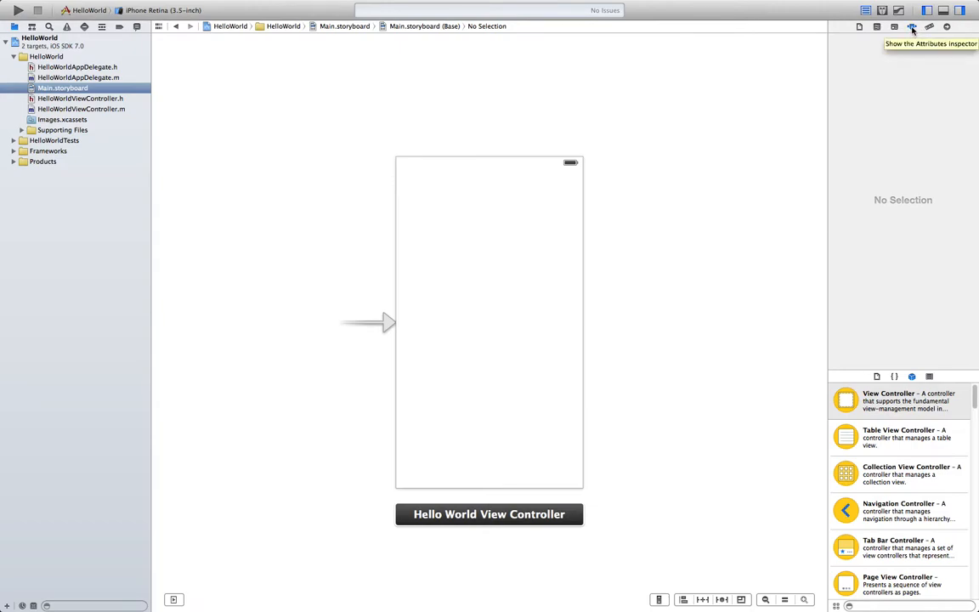
pyautogui.moveTo(481, 269)
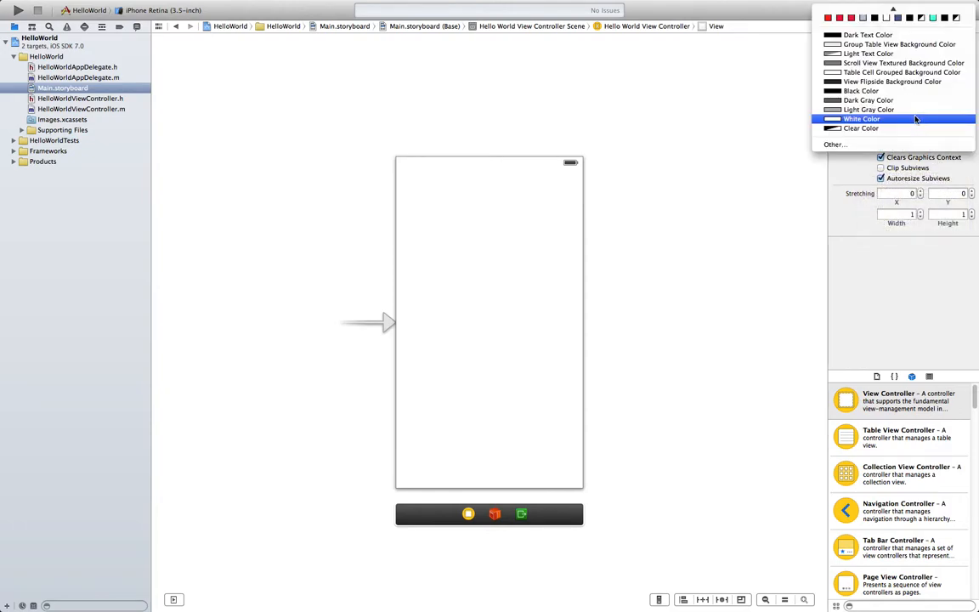
# Pick aqua in the Colors window for the view's background, then close it.
pyautogui.click(835, 144)
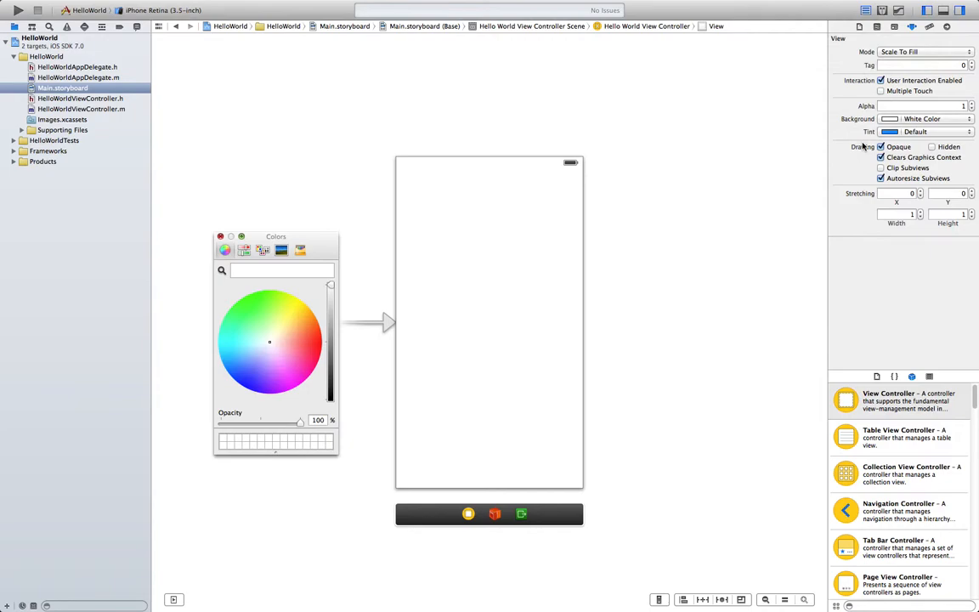
pyautogui.click(261, 341)
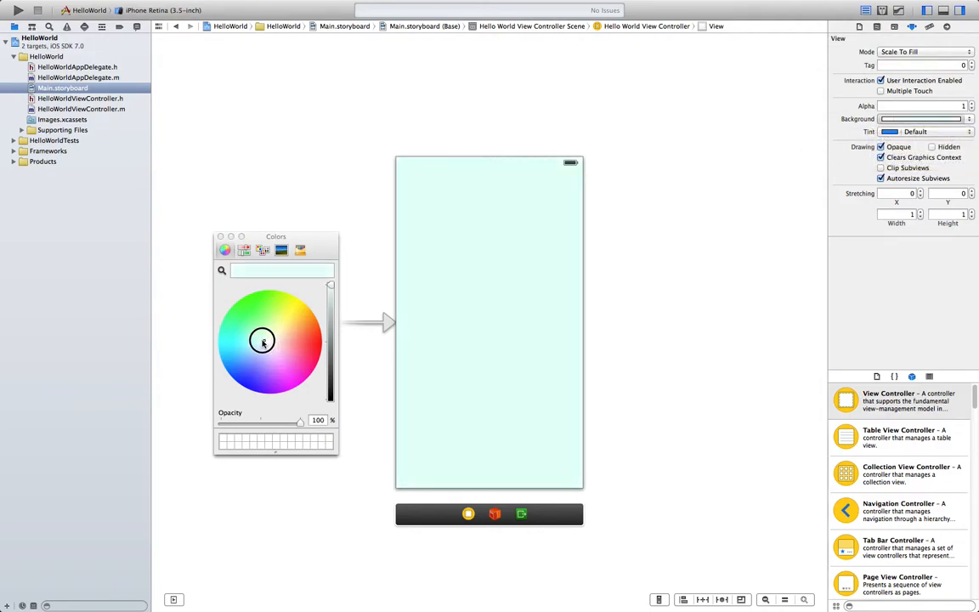
pyautogui.click(262, 341)
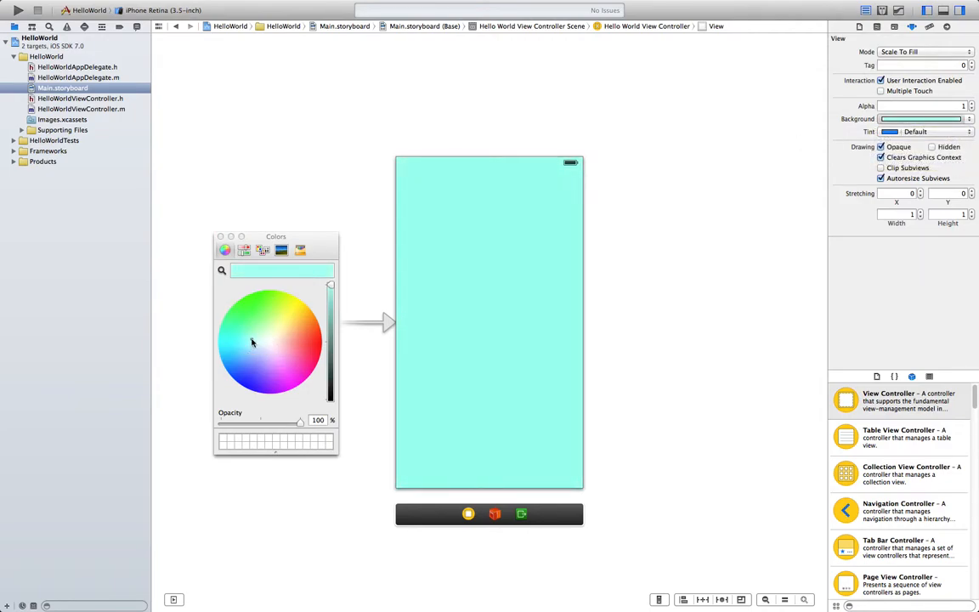
pyautogui.click(220, 236)
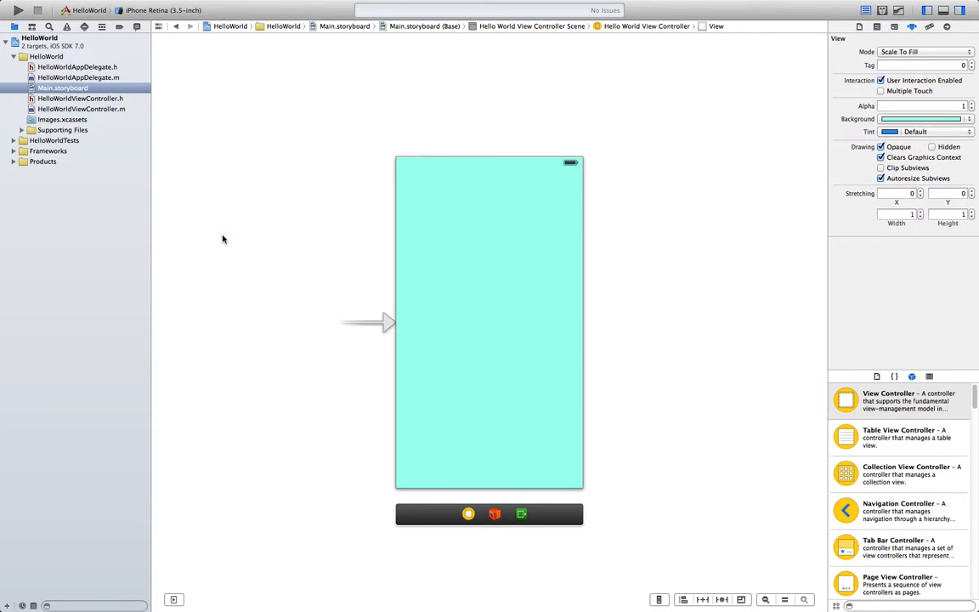
pyautogui.moveTo(444, 208)
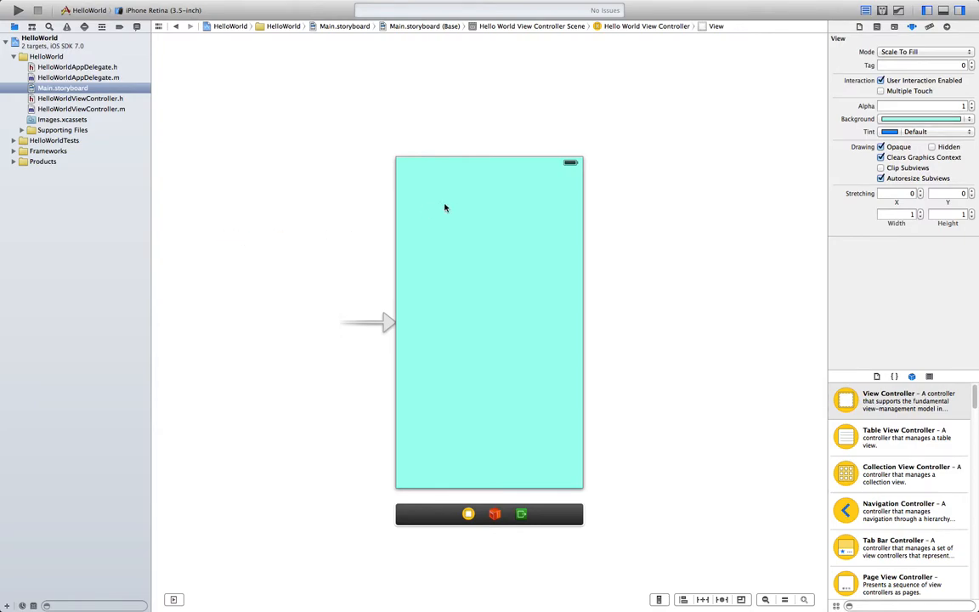
pyautogui.moveTo(787, 335)
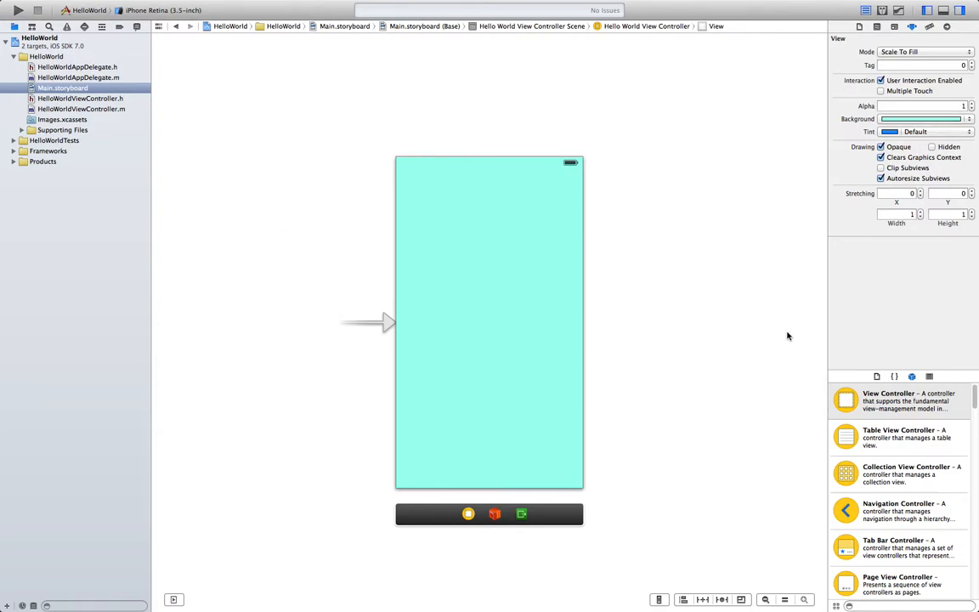
pyautogui.moveTo(869, 574)
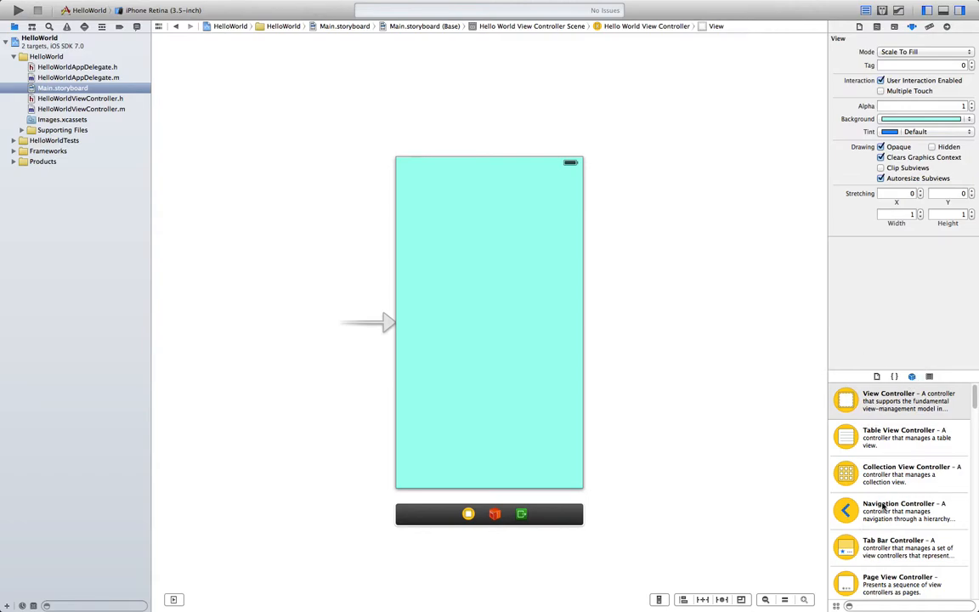
# Search the Object library for 'label' and drop a Label at the view's centre.
pyautogui.scroll(-3)
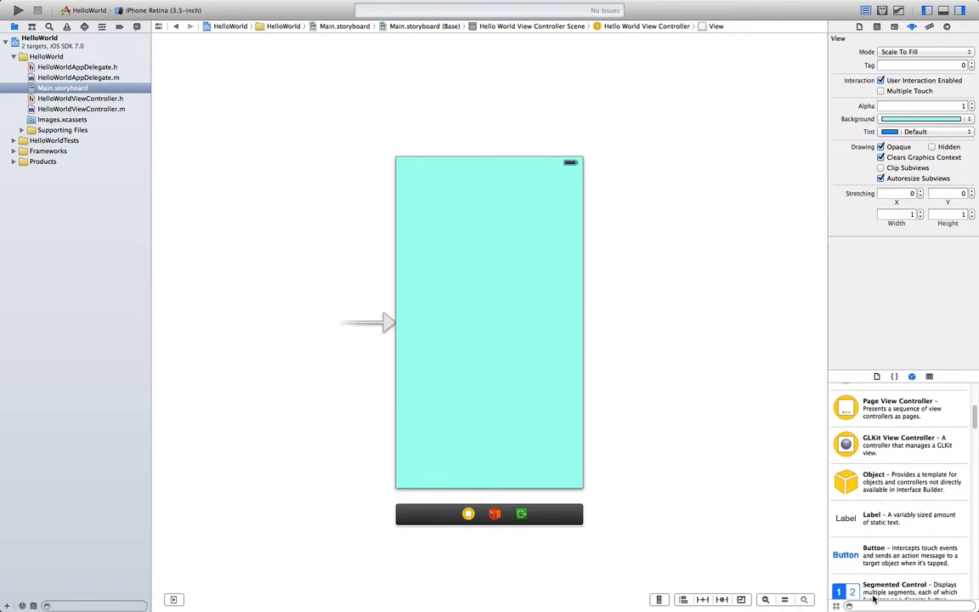
pyautogui.scroll(-3)
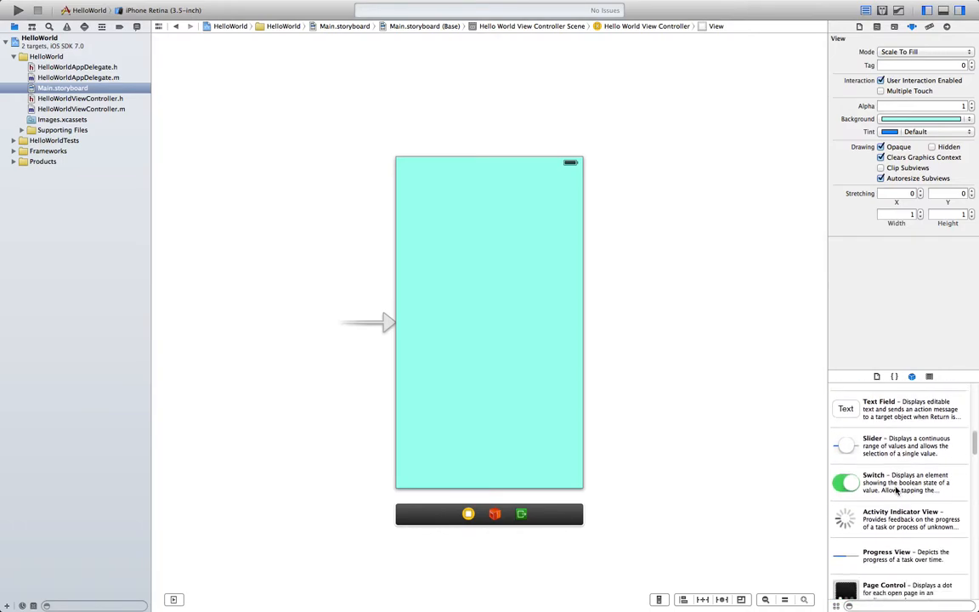
pyautogui.scroll(-3)
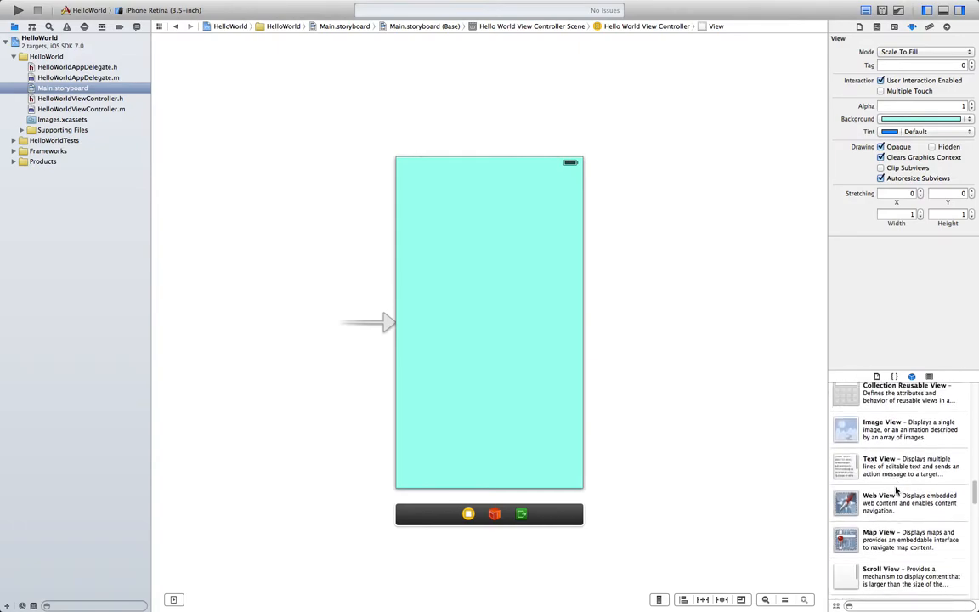
pyautogui.scroll(-3)
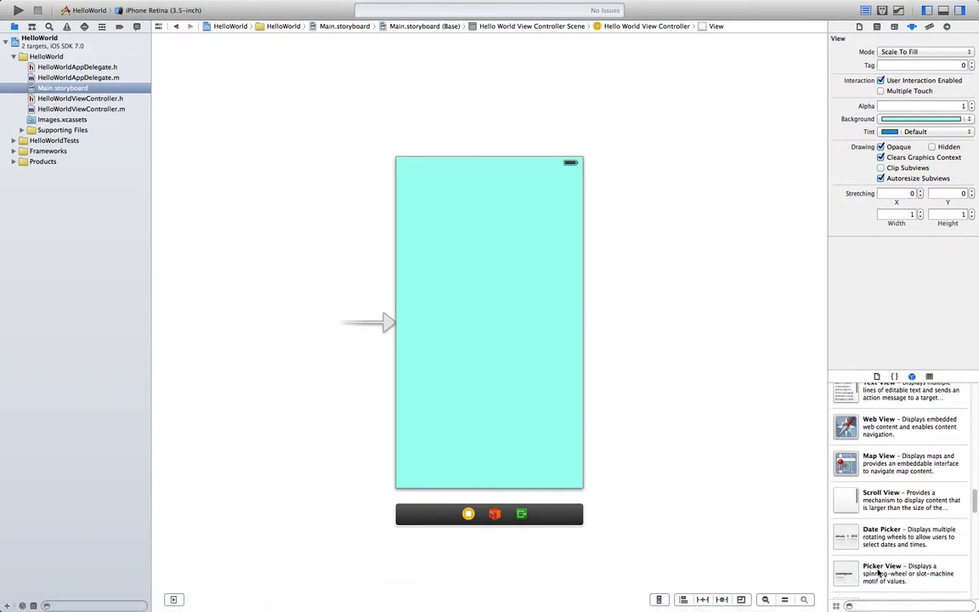
pyautogui.write('label')
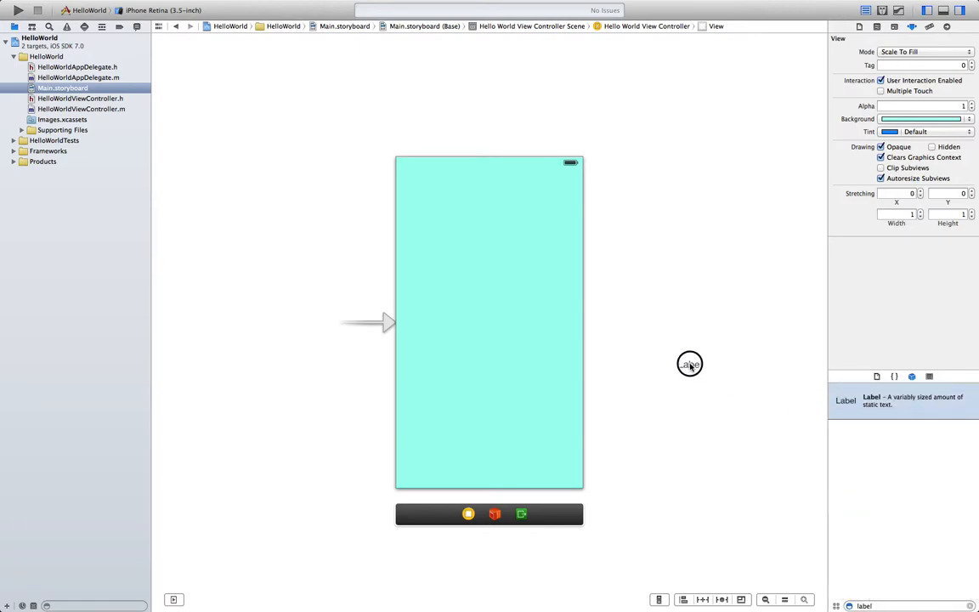
pyautogui.moveTo(689, 364); pyautogui.dragTo(505, 325)
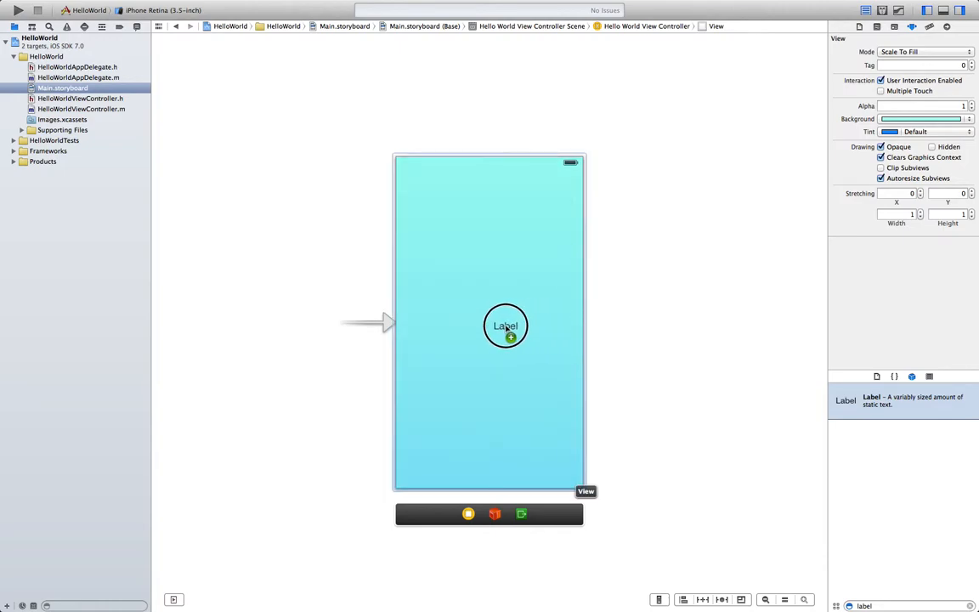
pyautogui.moveTo(506, 325); pyautogui.dragTo(495, 320)
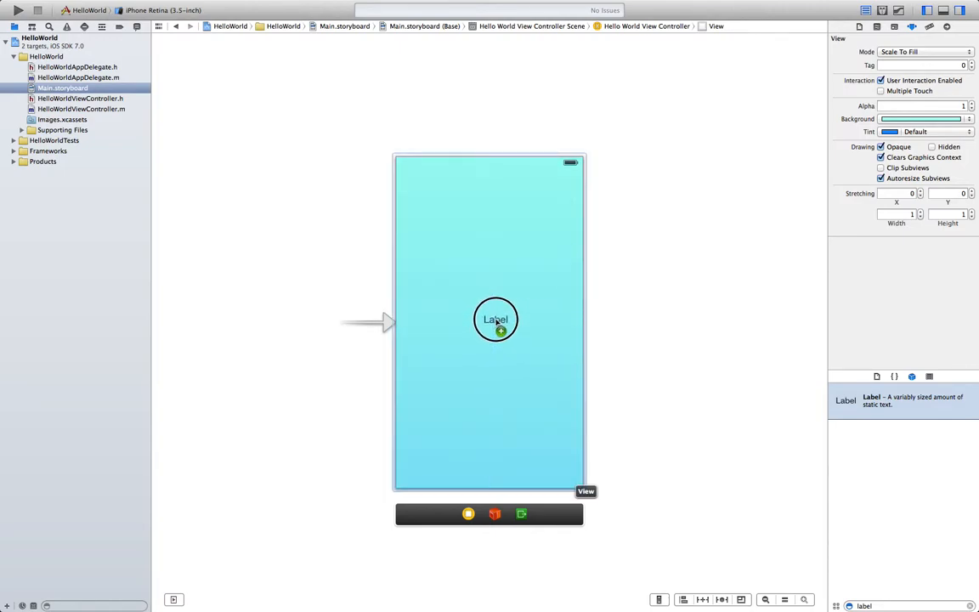
pyautogui.moveTo(496, 319); pyautogui.dragTo(488, 322)
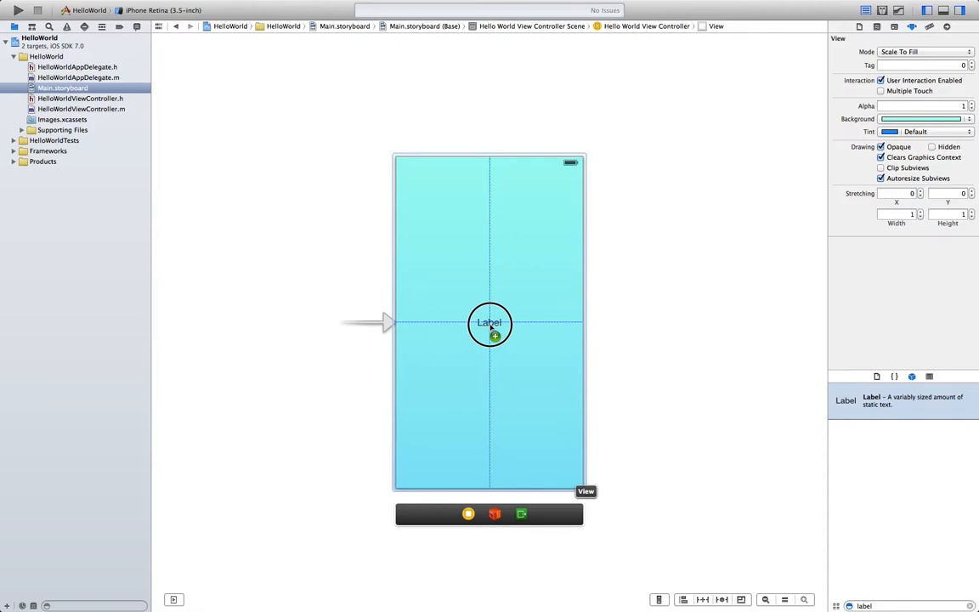
pyautogui.click(489, 323)
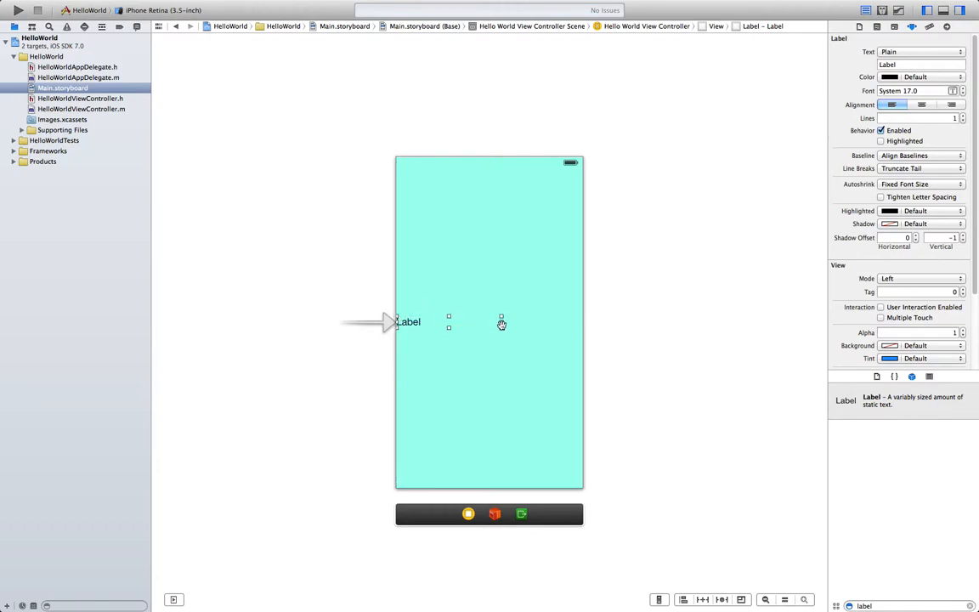
# Widen the label to the view's right edge and centre-align its text.
pyautogui.moveTo(502, 321); pyautogui.dragTo(582, 321)
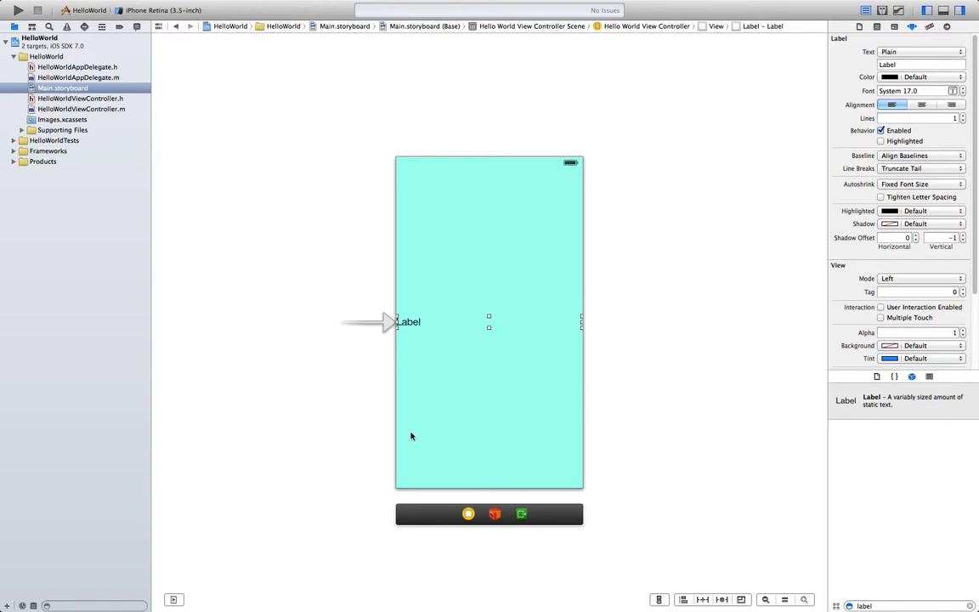
pyautogui.moveTo(466, 322)
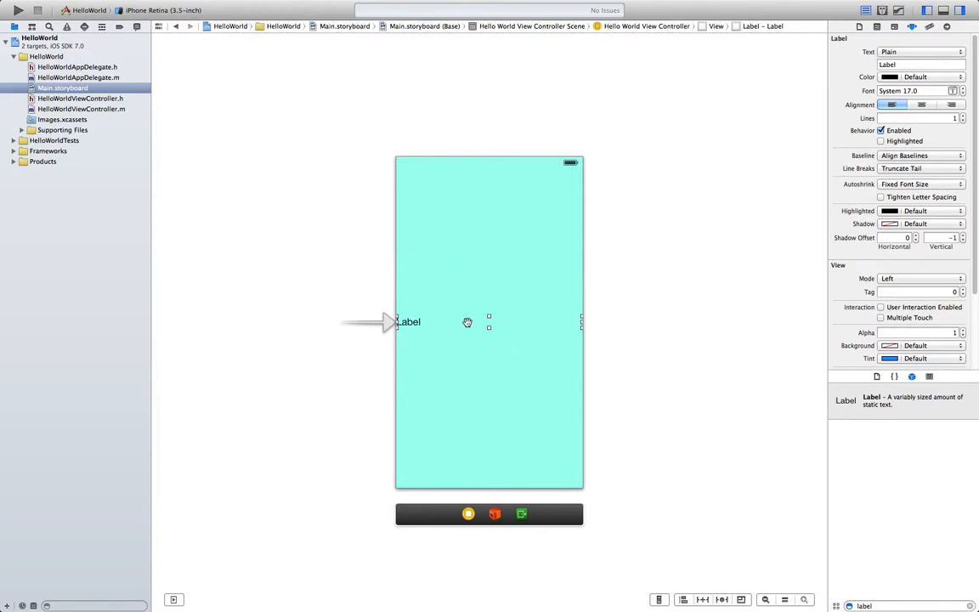
pyautogui.moveTo(355, 356)
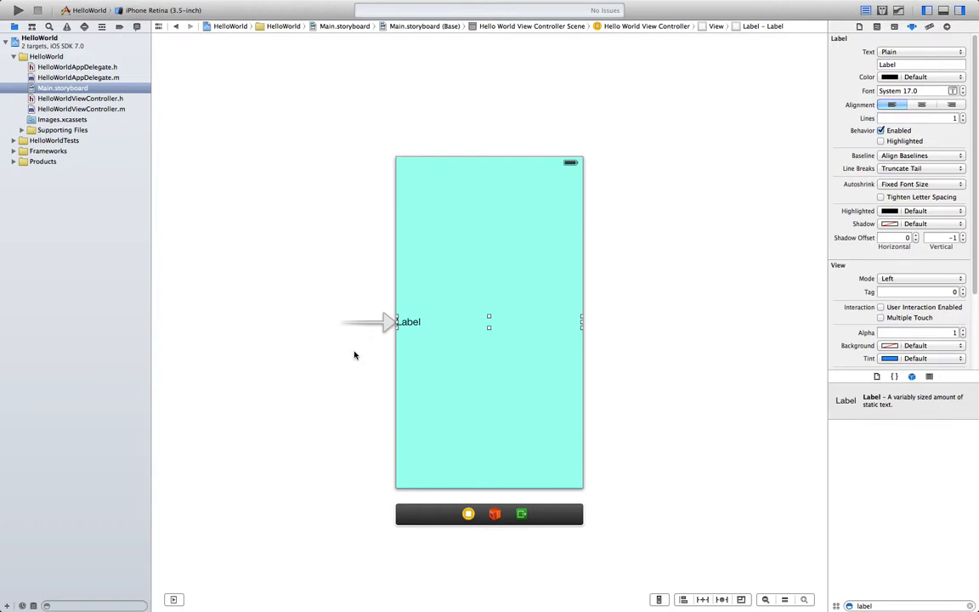
pyautogui.moveTo(440, 344)
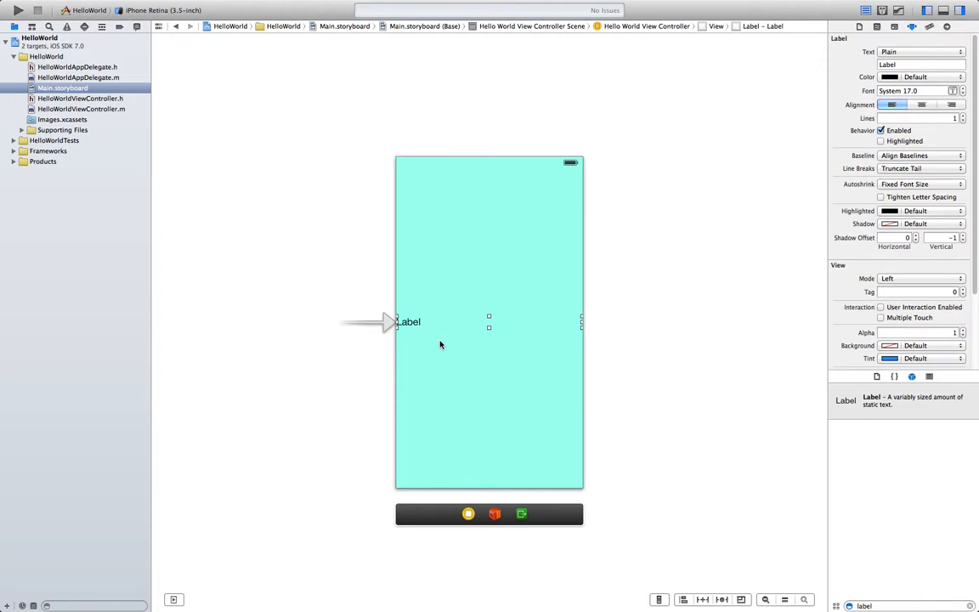
pyautogui.moveTo(813, 82)
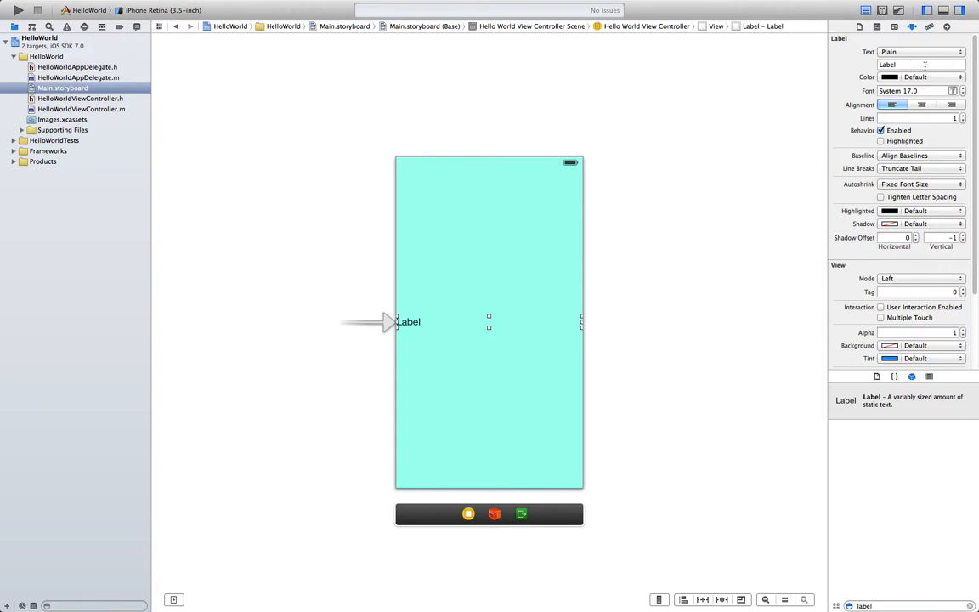
pyautogui.click(921, 104)
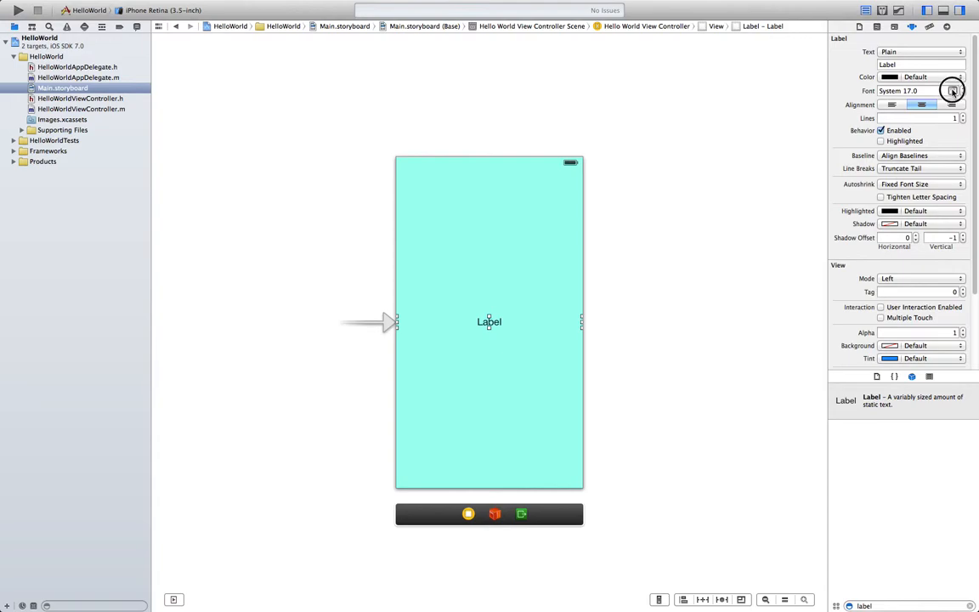
# Set the label font to Custom Georgia, Bold style, size 23.
pyautogui.click(953, 91)
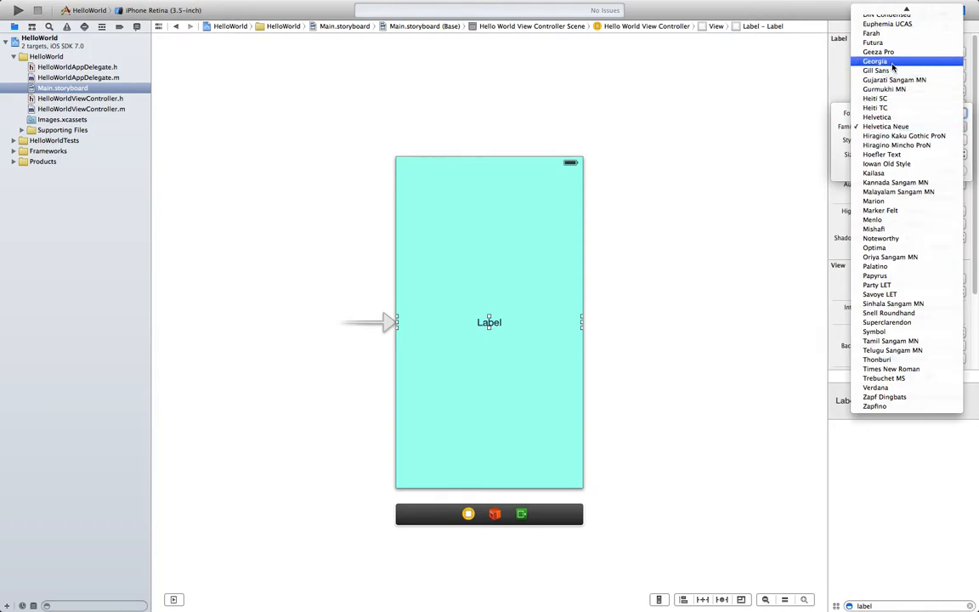
pyautogui.click(875, 61)
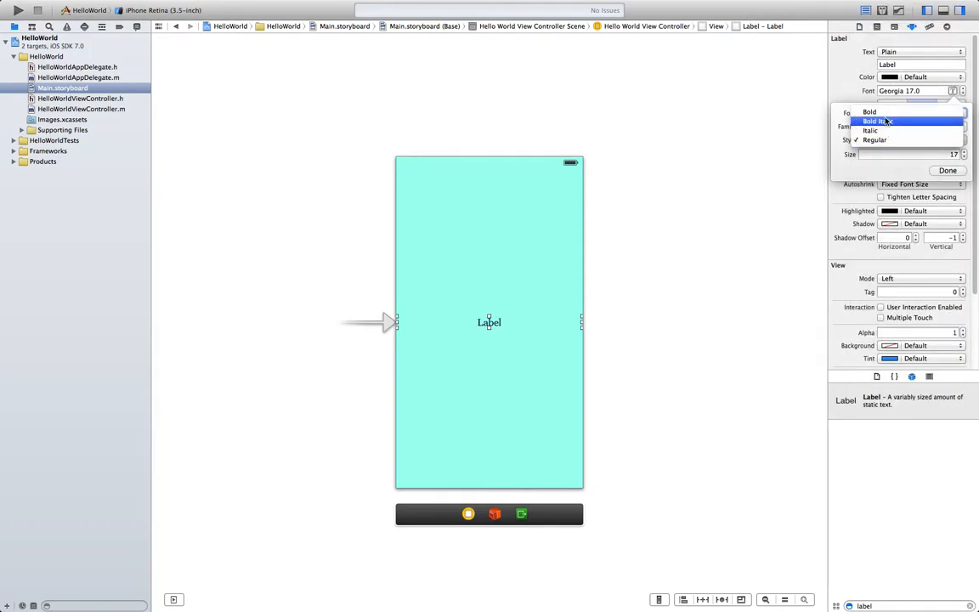
pyautogui.moveTo(869, 112)
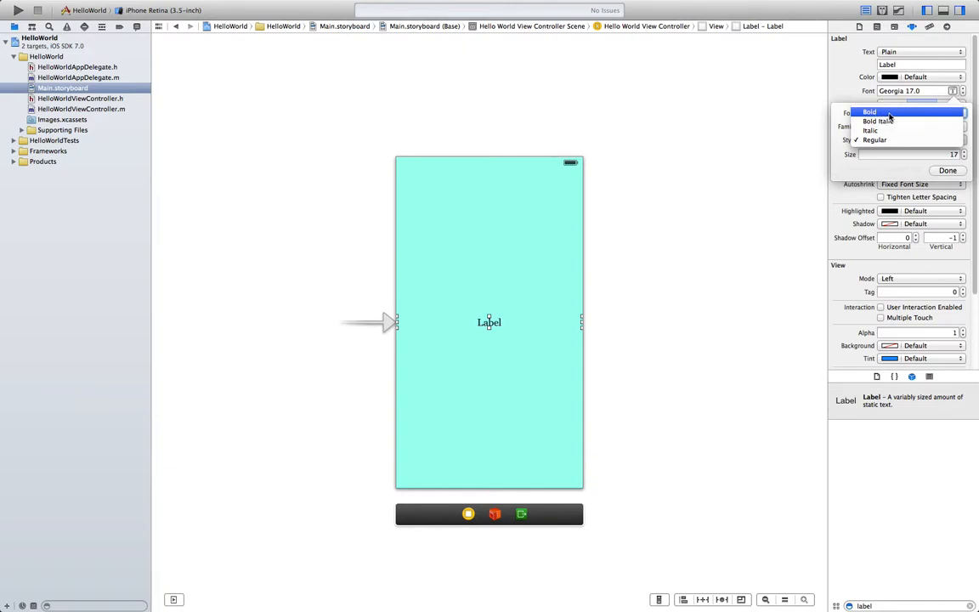
pyautogui.click(869, 111)
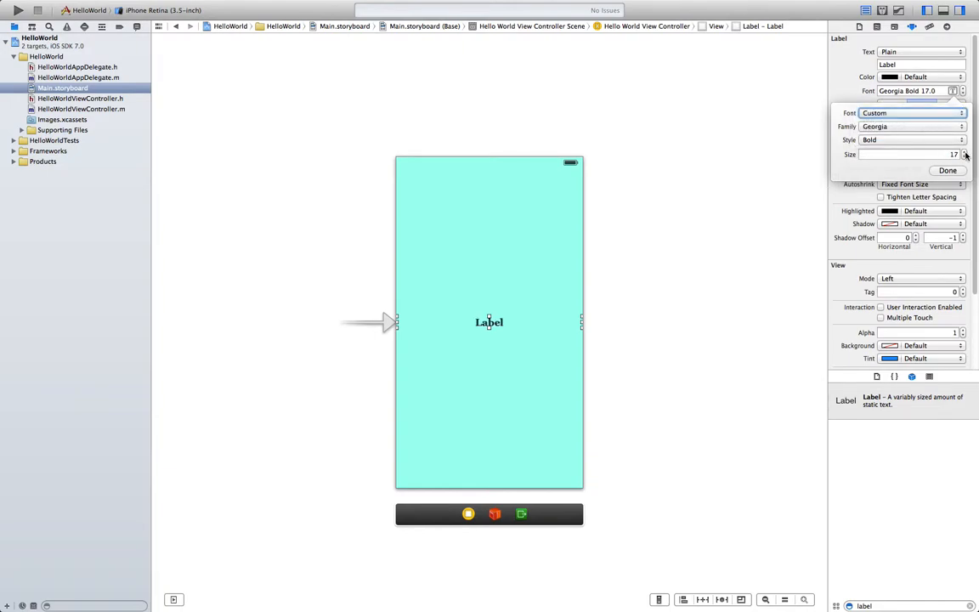
pyautogui.click(964, 151)
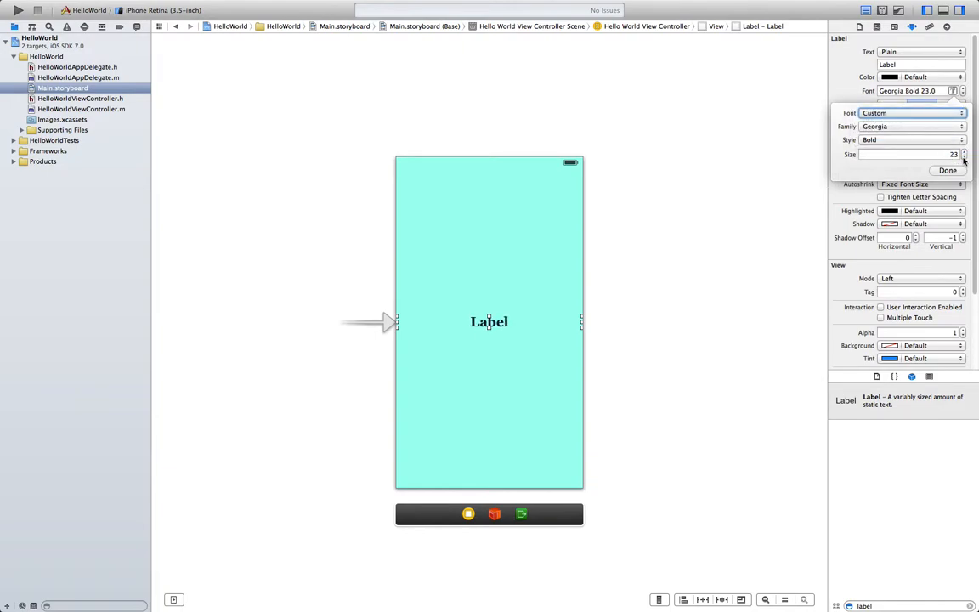
pyautogui.click(947, 170)
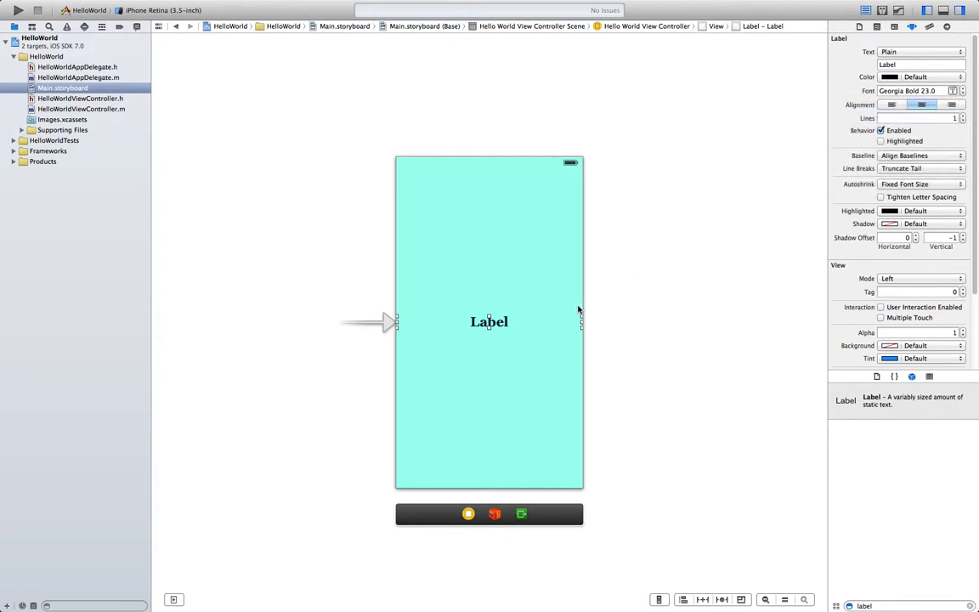
pyautogui.moveTo(718, 261)
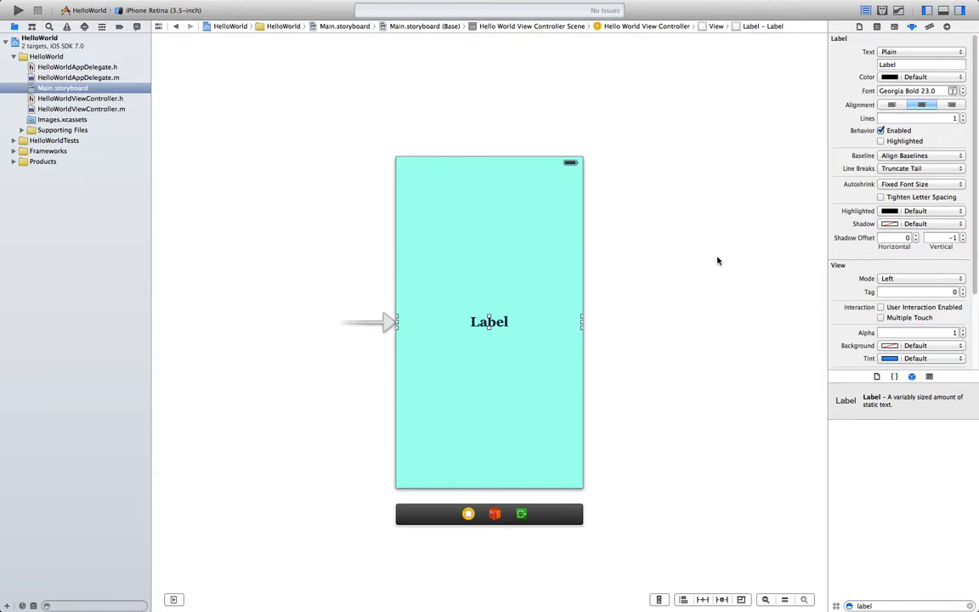
pyautogui.moveTo(589, 306)
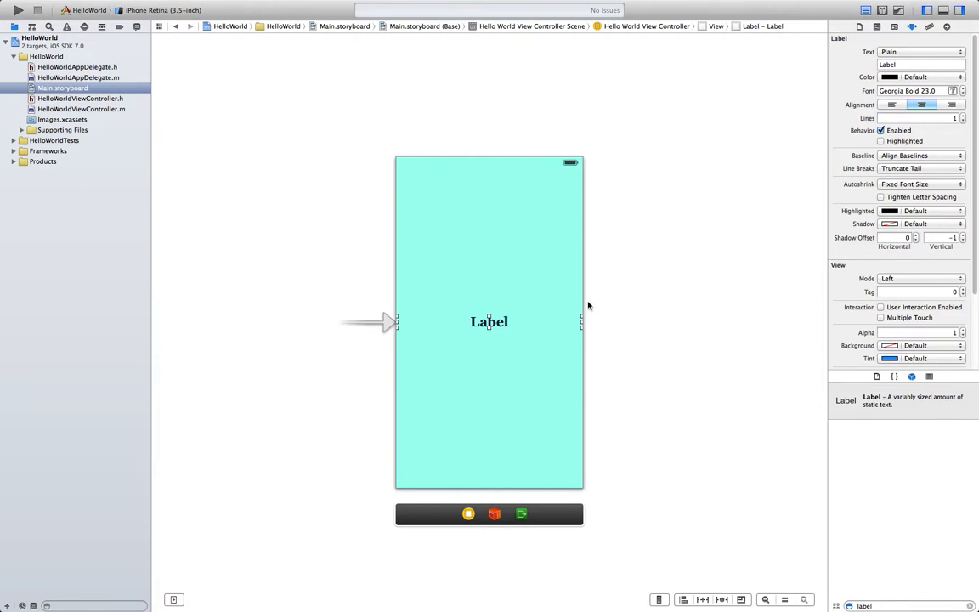
pyautogui.moveTo(612, 295)
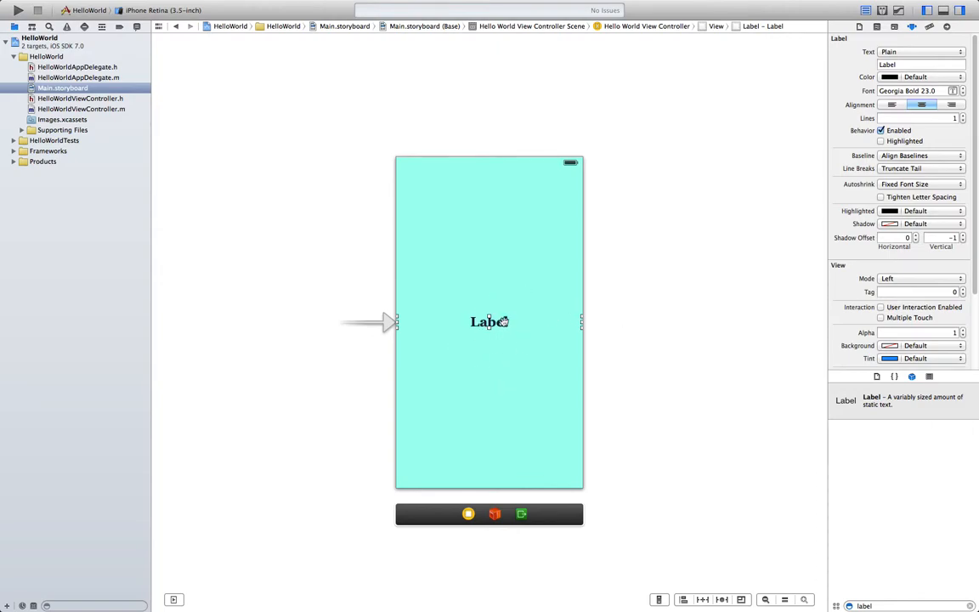
# Change the label text on the canvas to 'Hello World!' and refine it in the Text field.
pyautogui.click(489, 322)
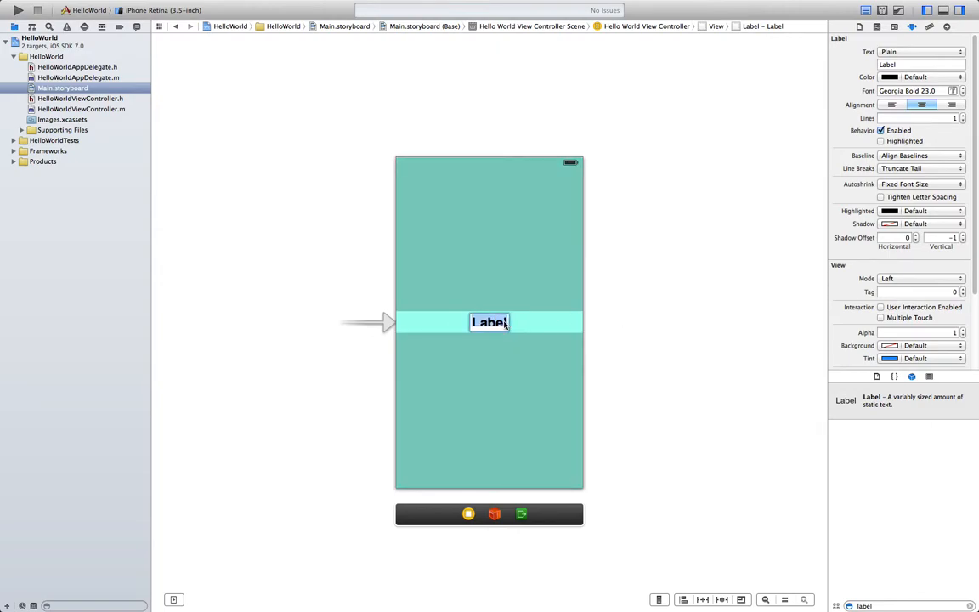
pyautogui.write('Hello World')
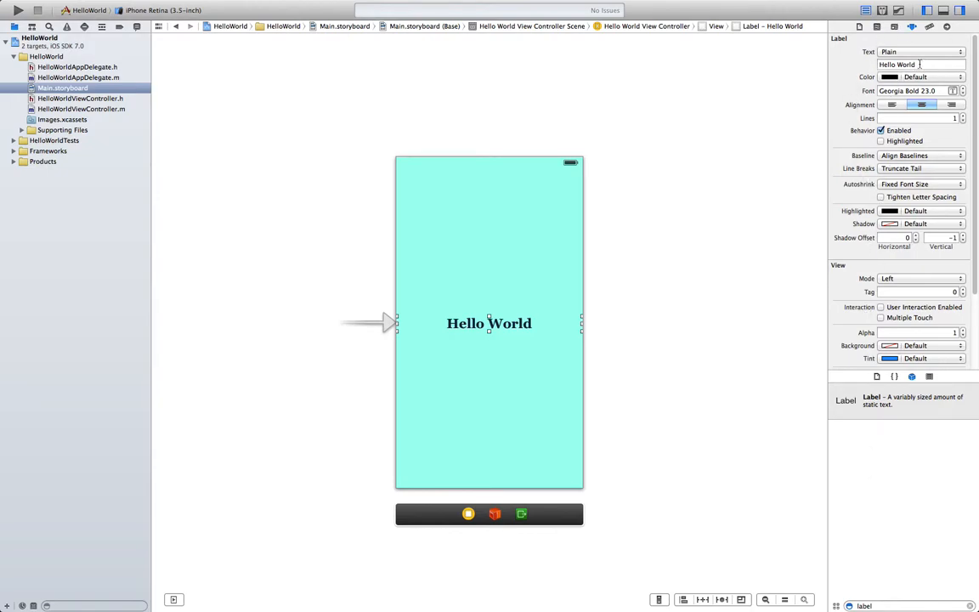
pyautogui.click(920, 64)
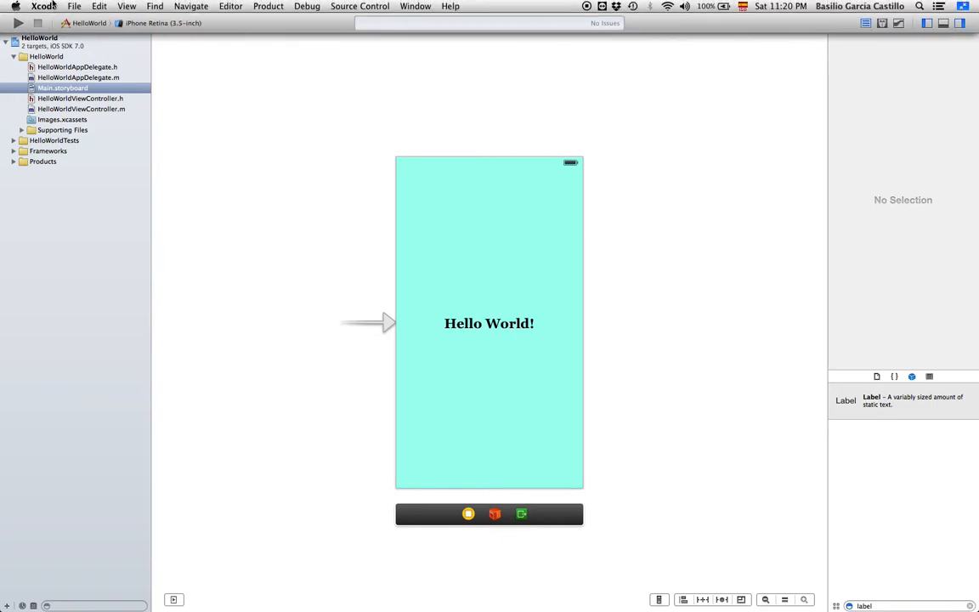
# Save Main.storyboard via File > Save.
pyautogui.click(74, 6)
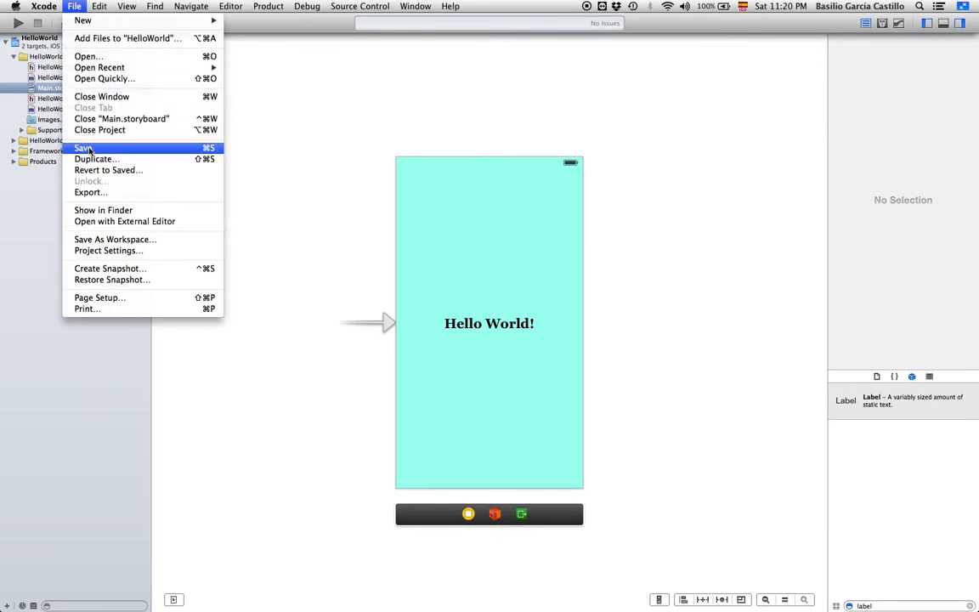
pyautogui.click(82, 148)
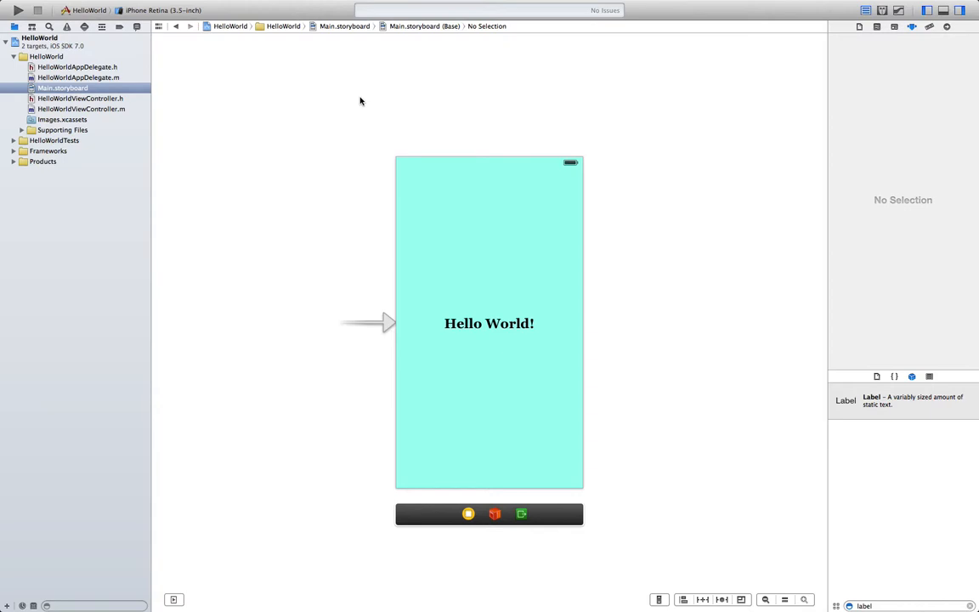
pyautogui.moveTo(296, 118)
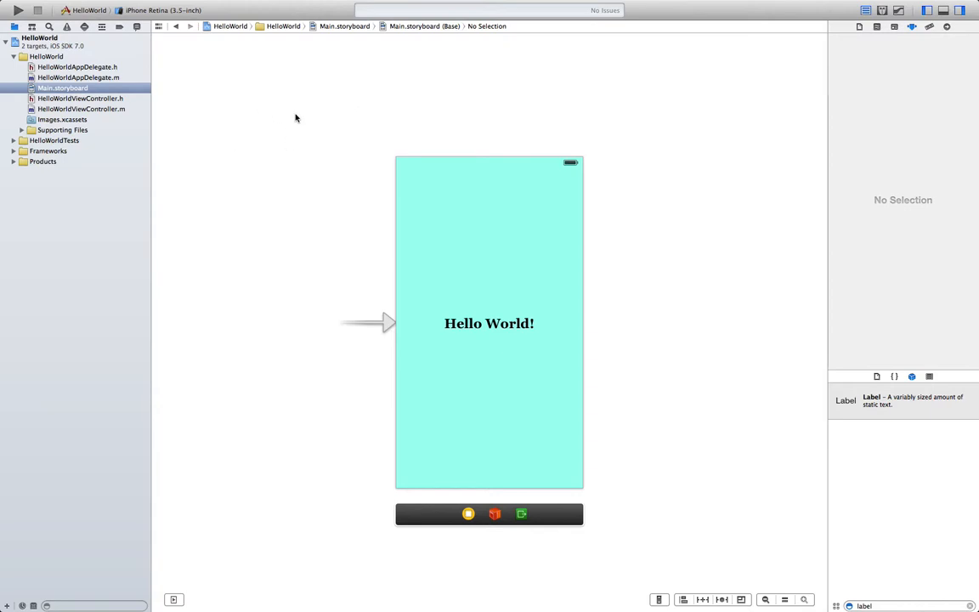
pyautogui.moveTo(267, 63)
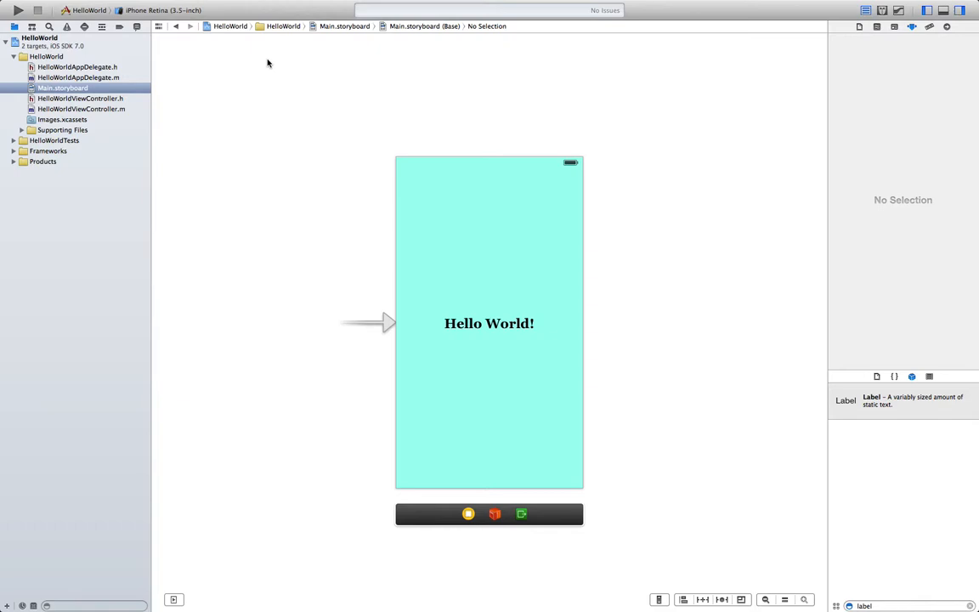
pyautogui.moveTo(240, 74)
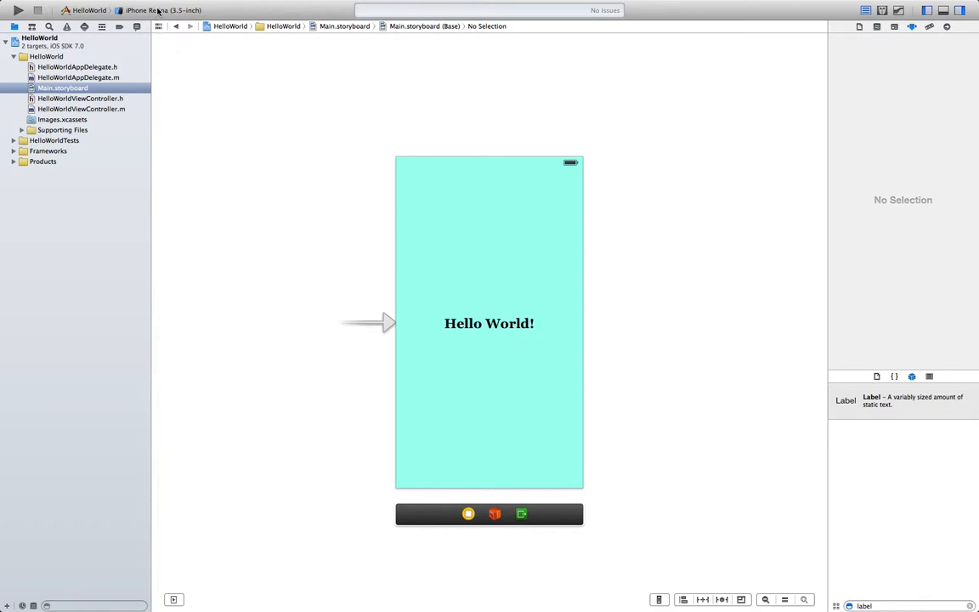
pyautogui.moveTo(161, 11)
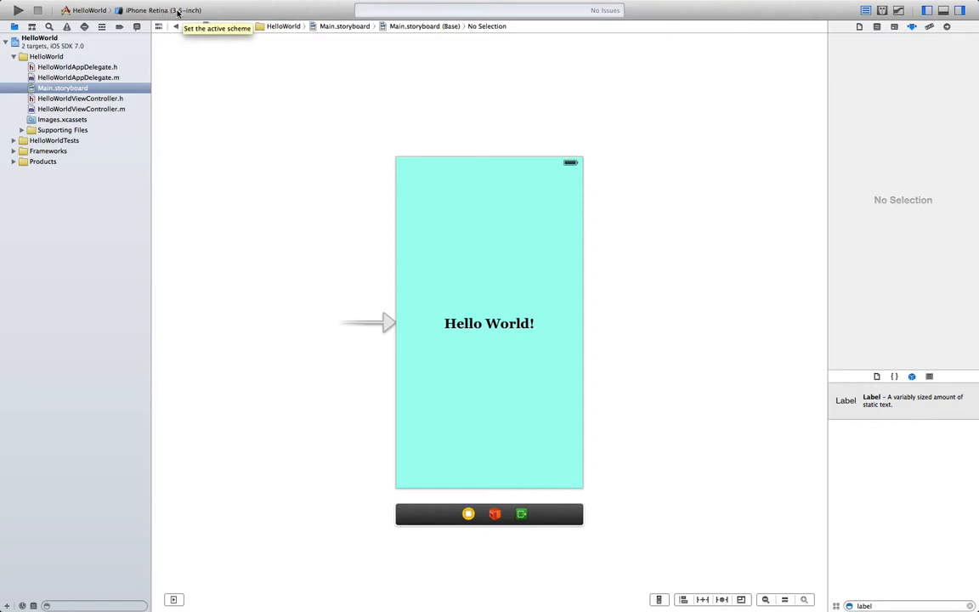
# Choose iPhone Retina (4-inch) as the run destination.
pyautogui.click(161, 10)
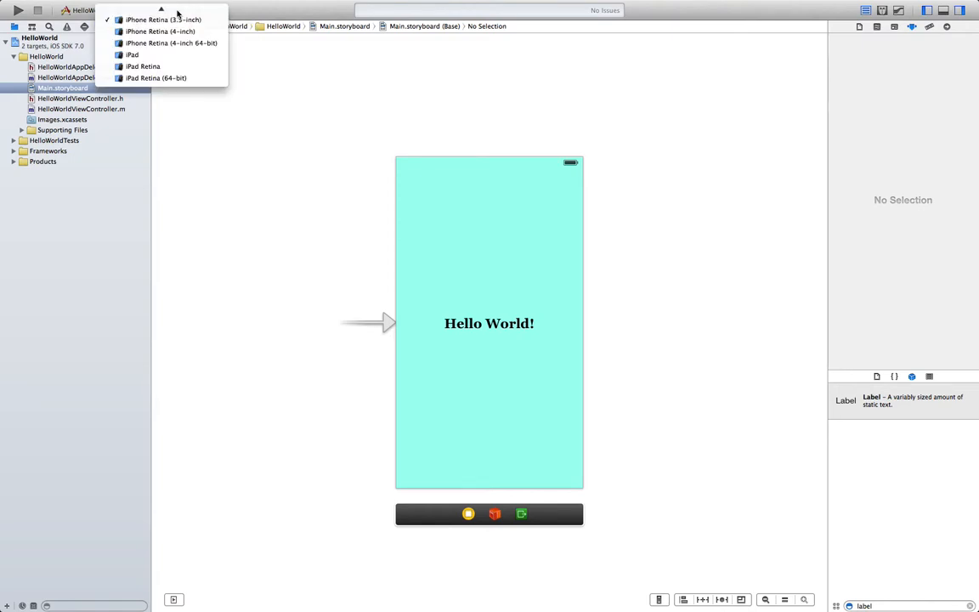
pyautogui.moveTo(160, 32)
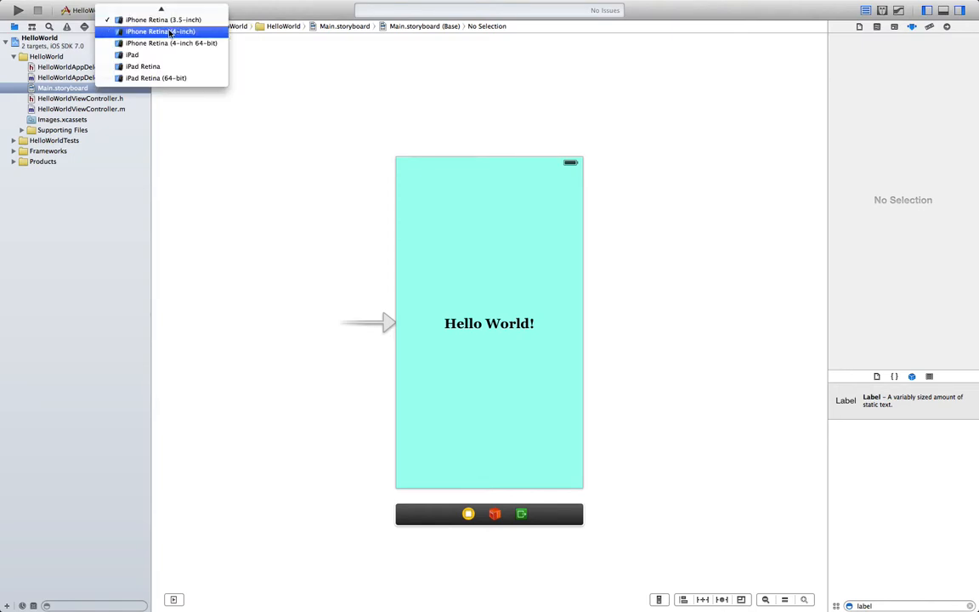
pyautogui.click(161, 31)
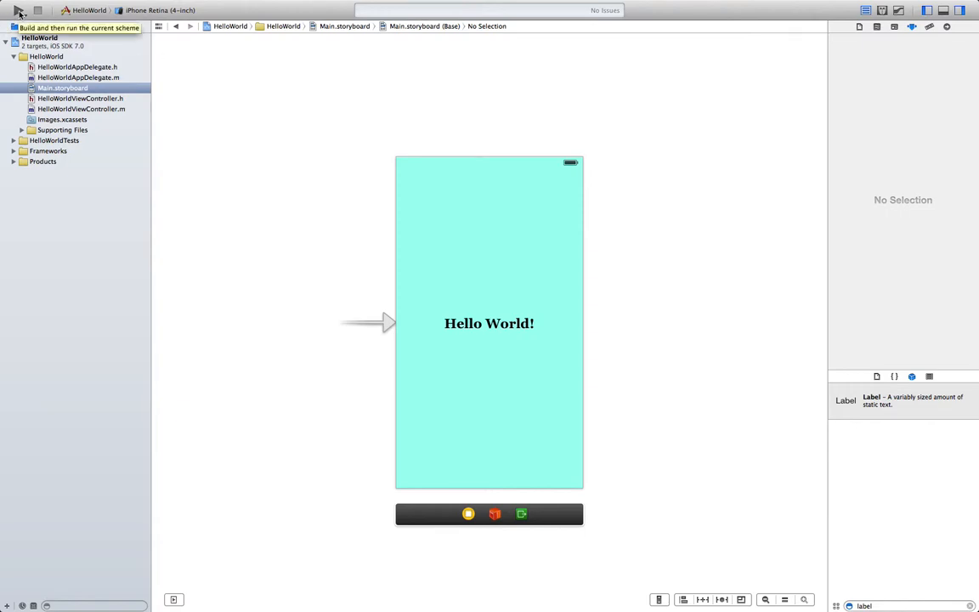
# Build and run HelloWorld on the 4-inch iPhone Retina simulator.
pyautogui.click(19, 11)
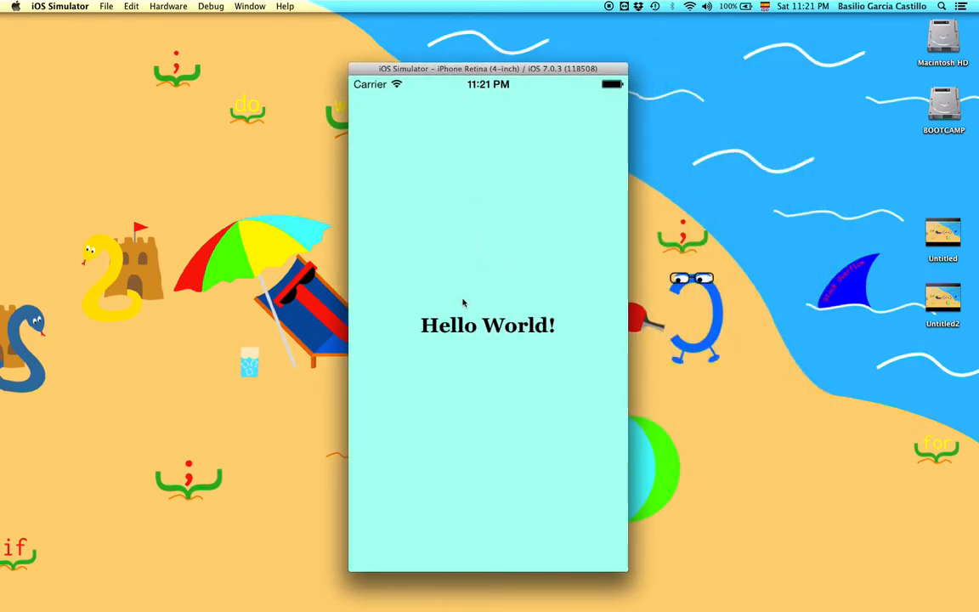
pyautogui.moveTo(521, 263)
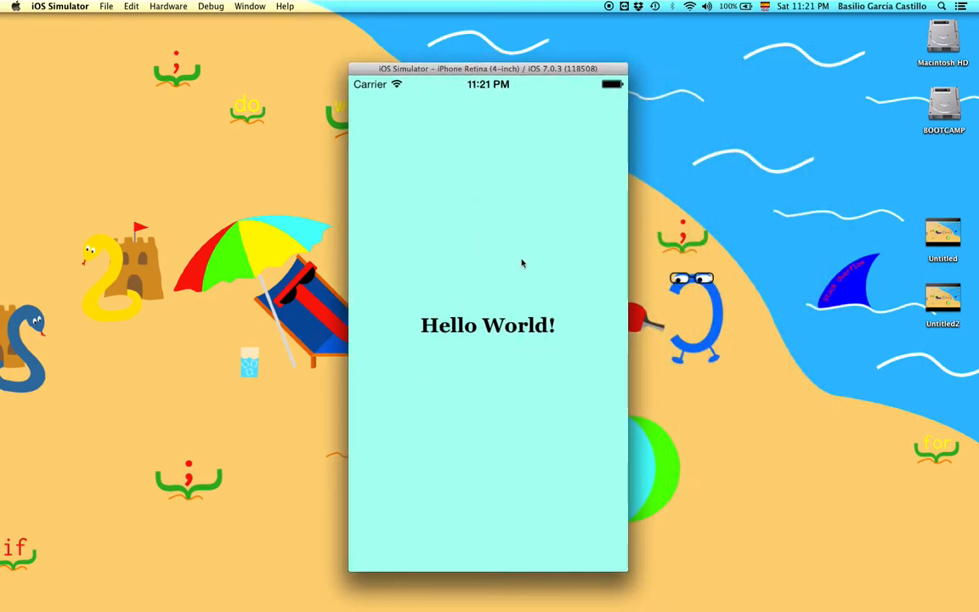
pyautogui.moveTo(509, 248)
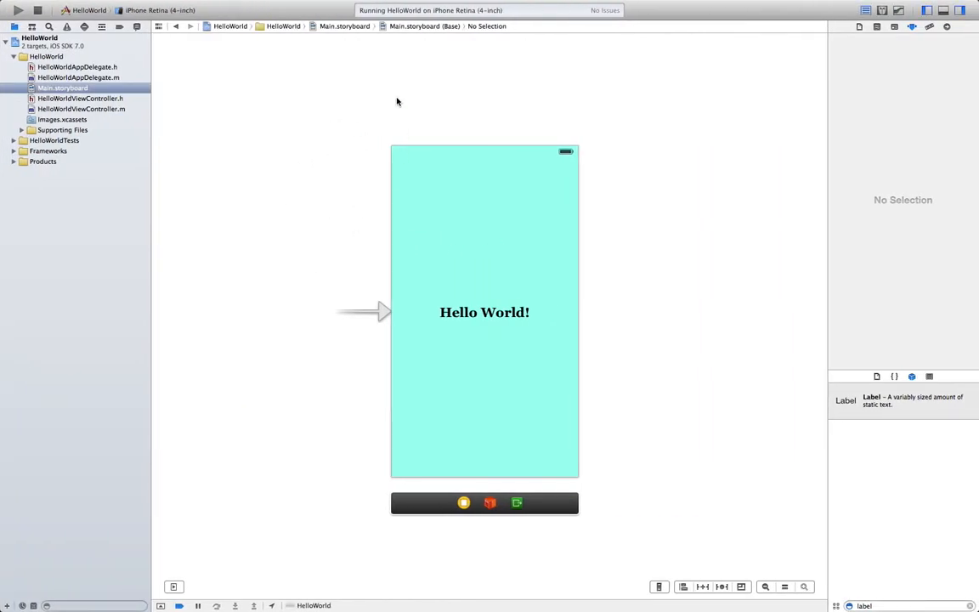
pyautogui.moveTo(533, 114)
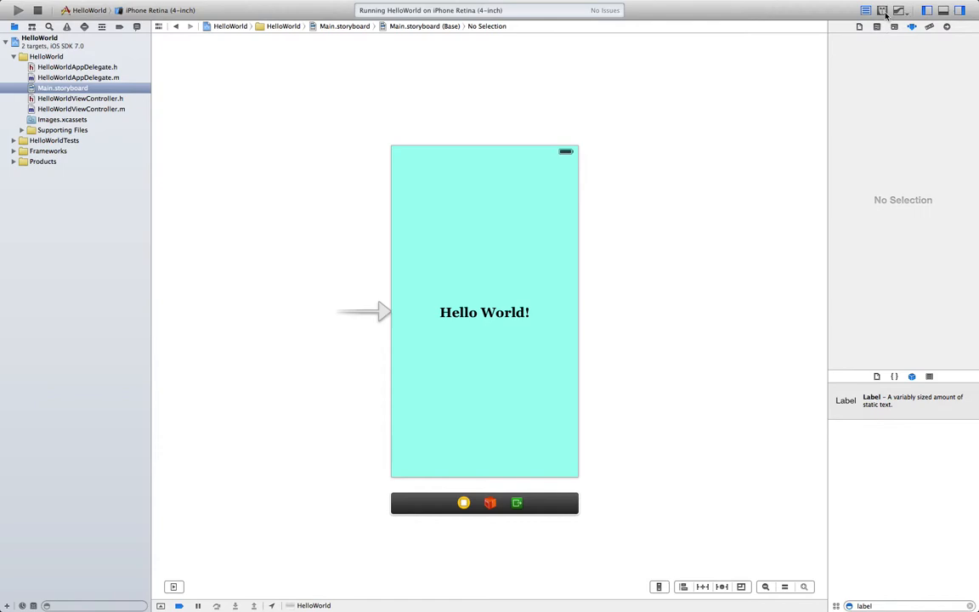
pyautogui.moveTo(881, 27)
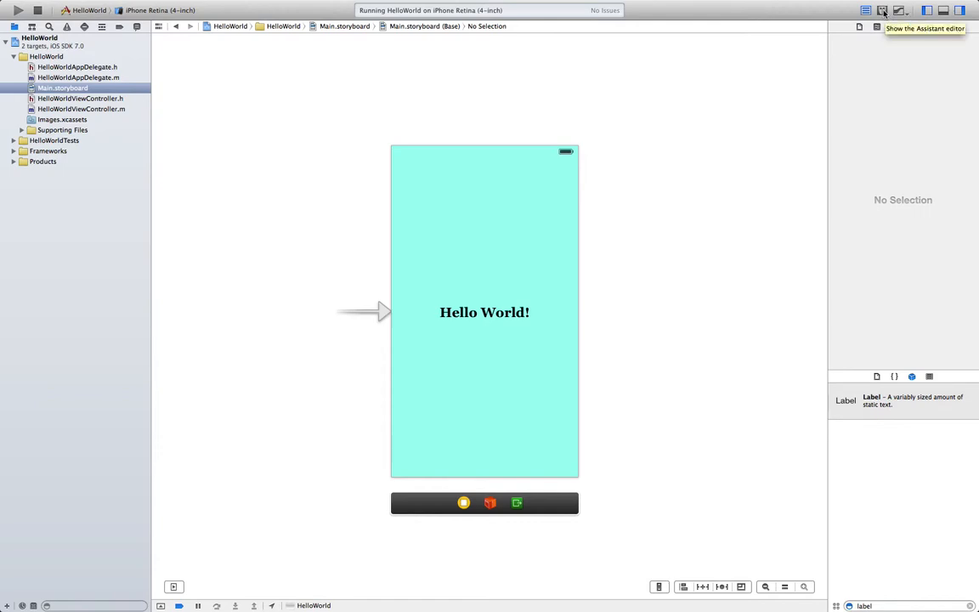
# Open the Assistant editor showing Main.storyboard (Preview) beside the storyboard.
pyautogui.click(882, 10)
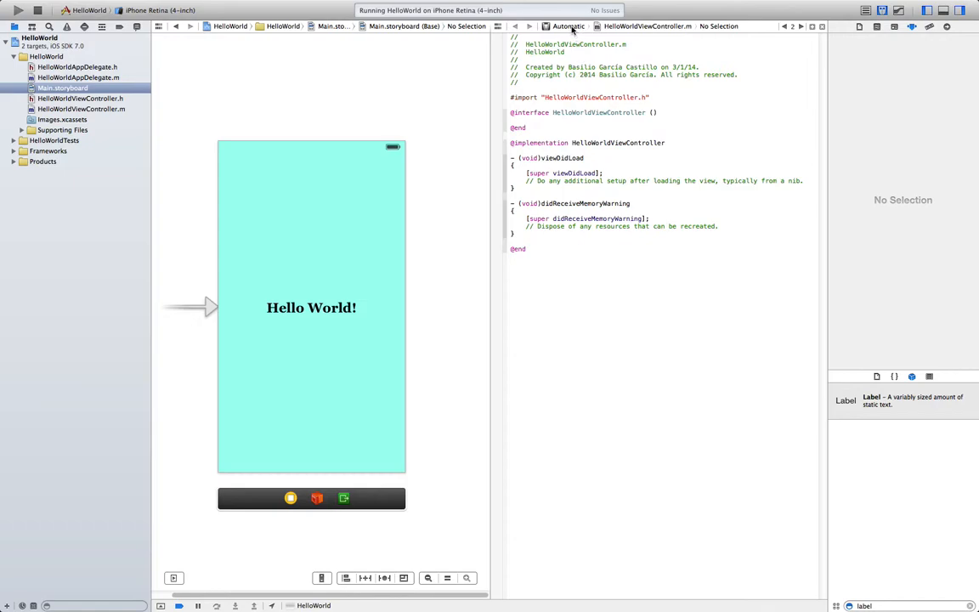
pyautogui.click(568, 25)
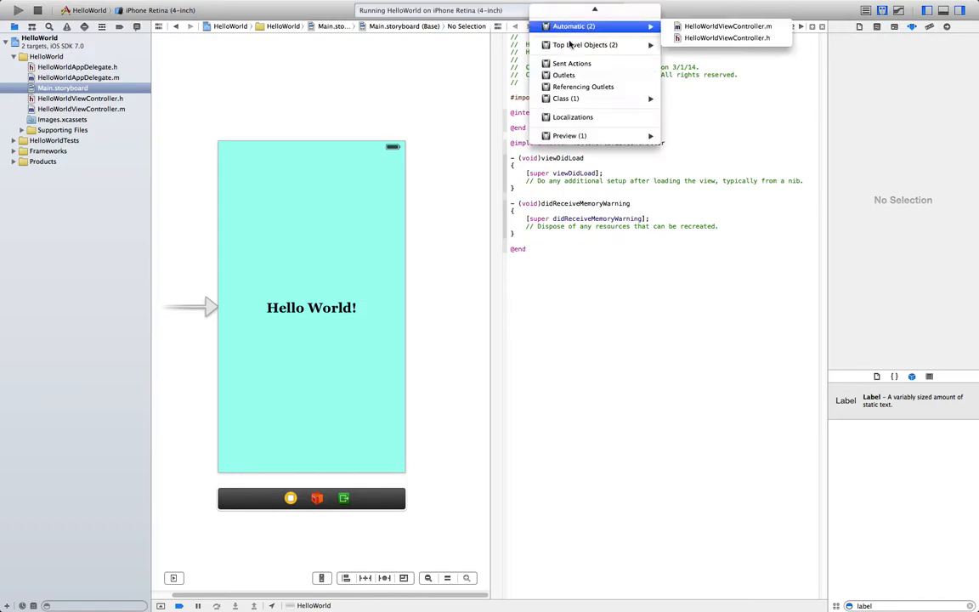
pyautogui.moveTo(569, 136)
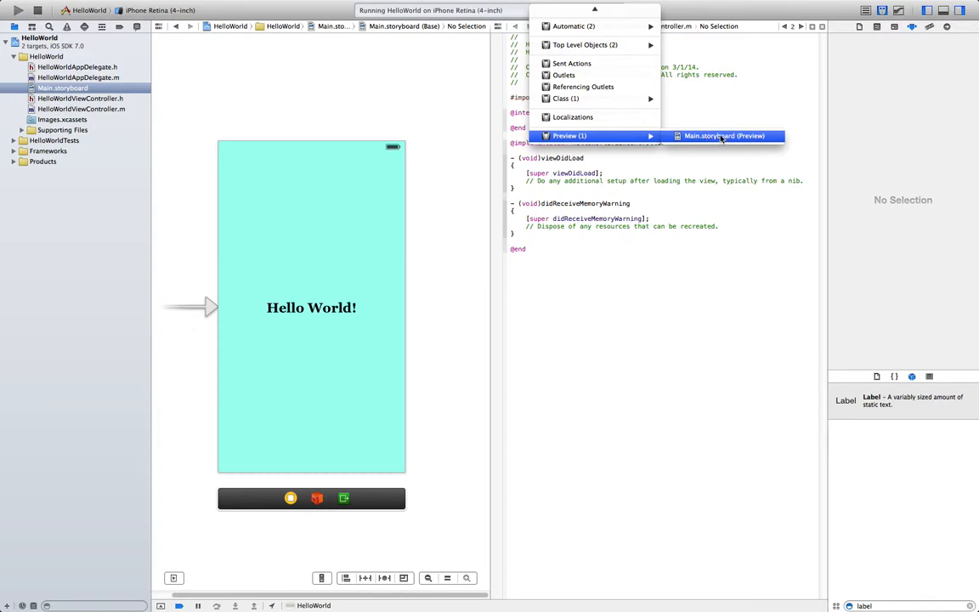
pyautogui.click(723, 136)
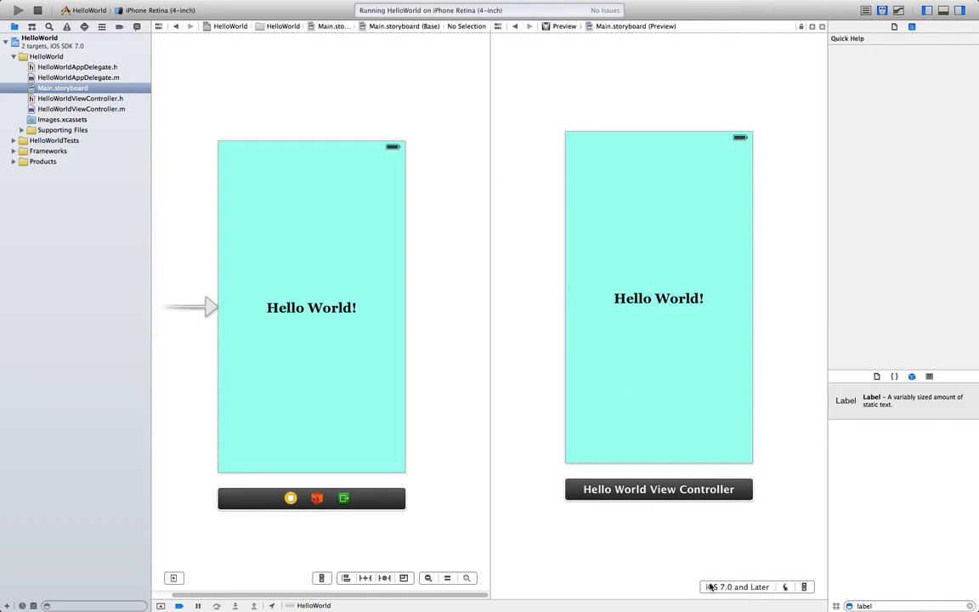
pyautogui.click(744, 586)
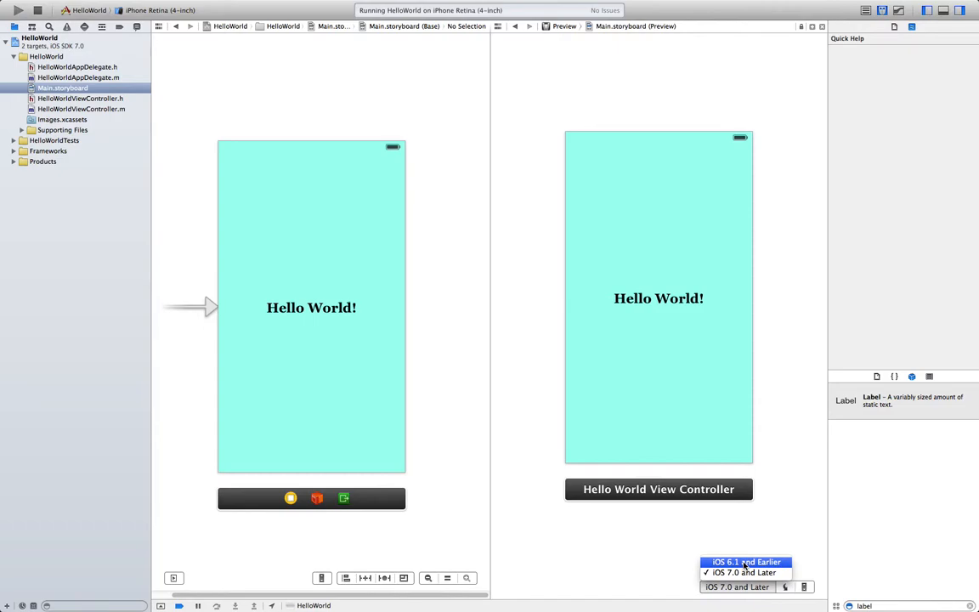
pyautogui.click(745, 561)
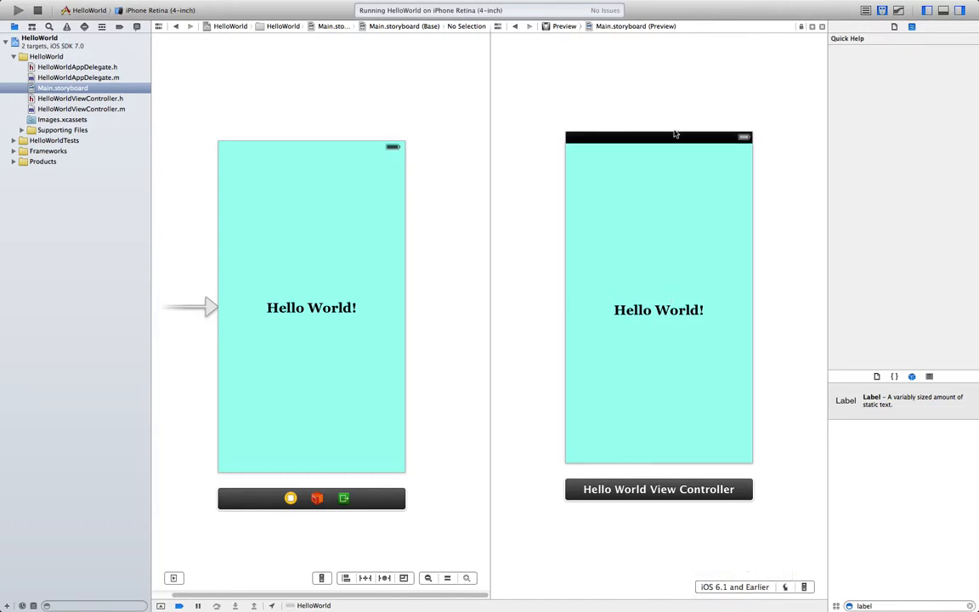
pyautogui.moveTo(737, 538)
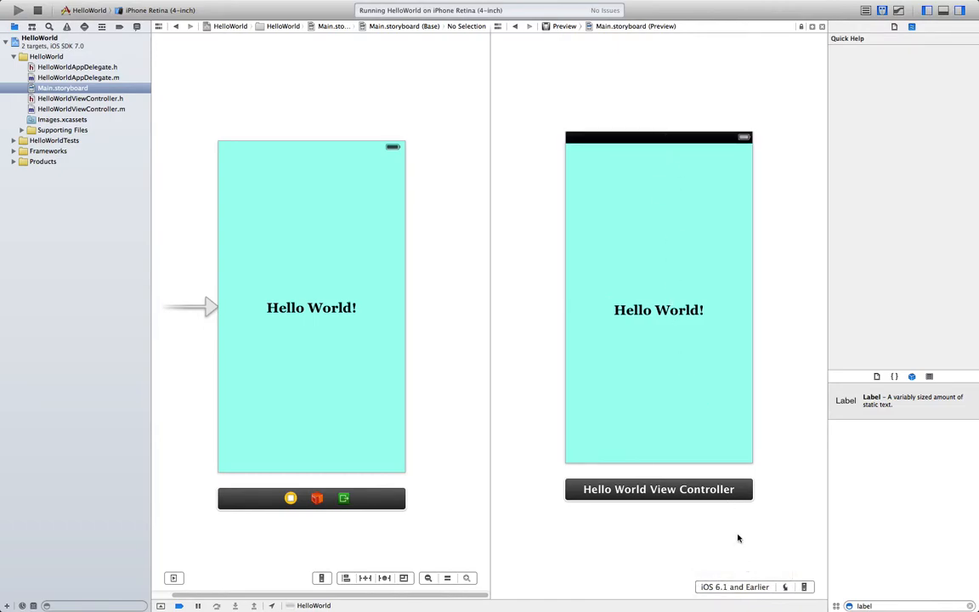
pyautogui.click(784, 586)
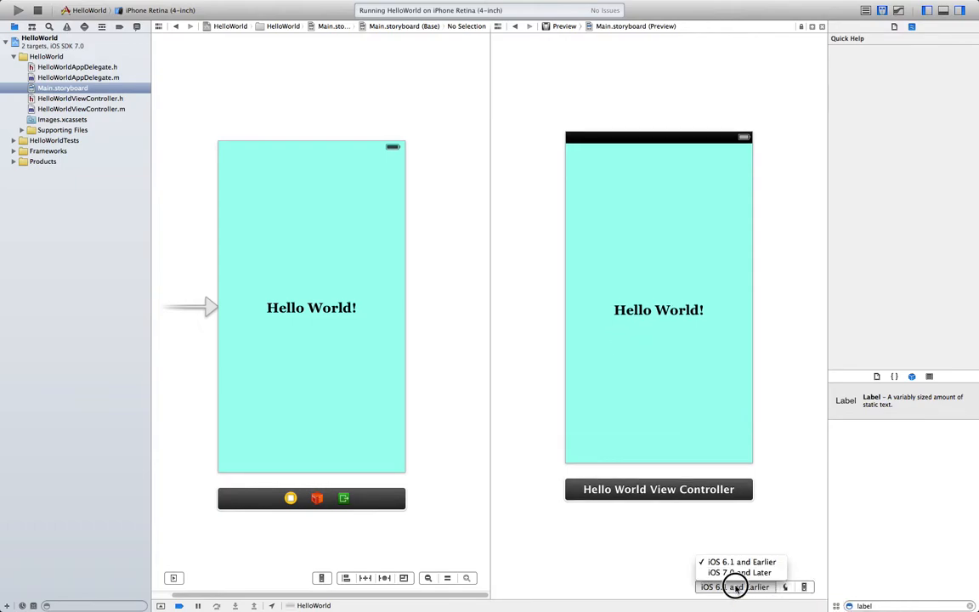
pyautogui.click(737, 571)
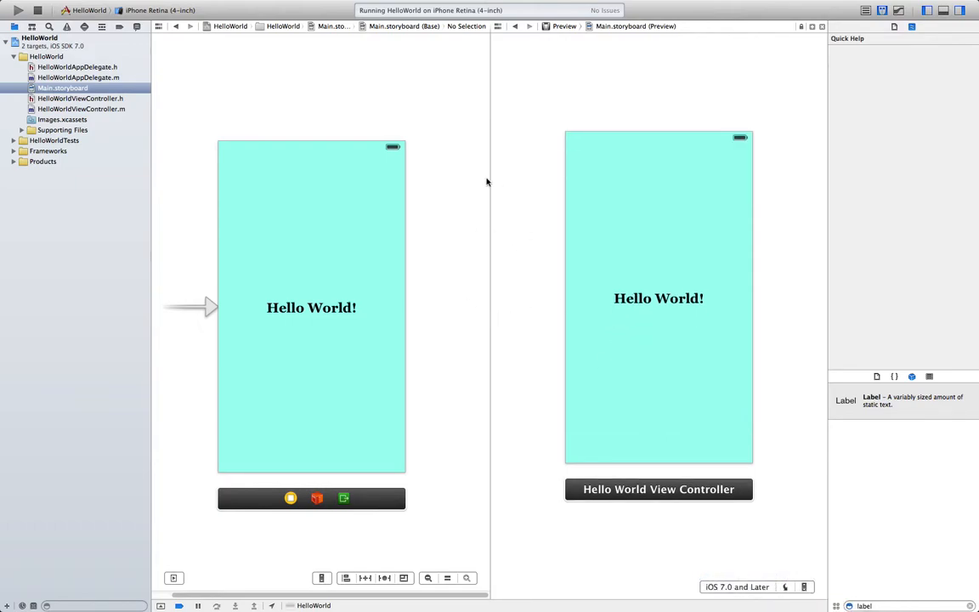
pyautogui.moveTo(495, 222)
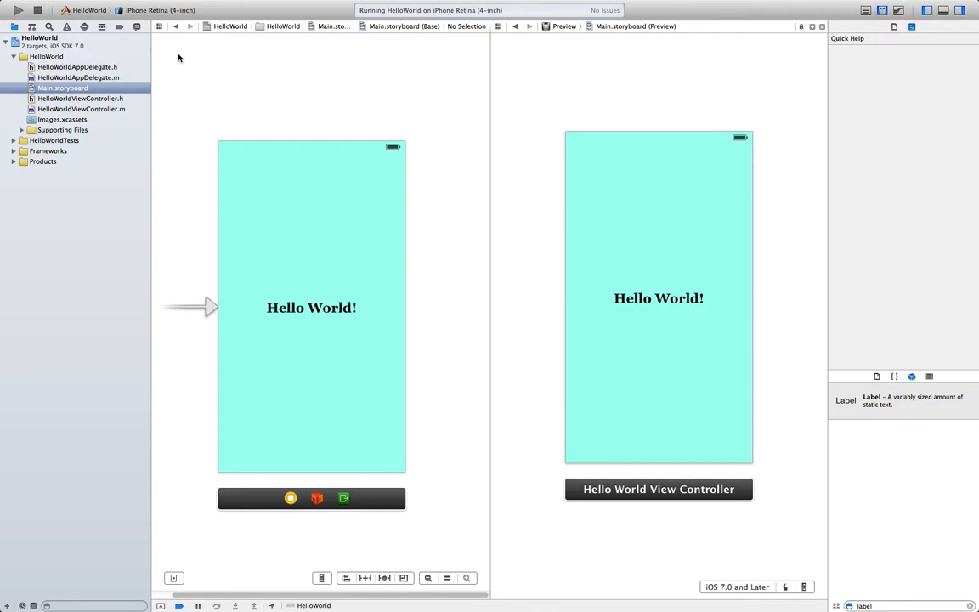
pyautogui.moveTo(102, 31)
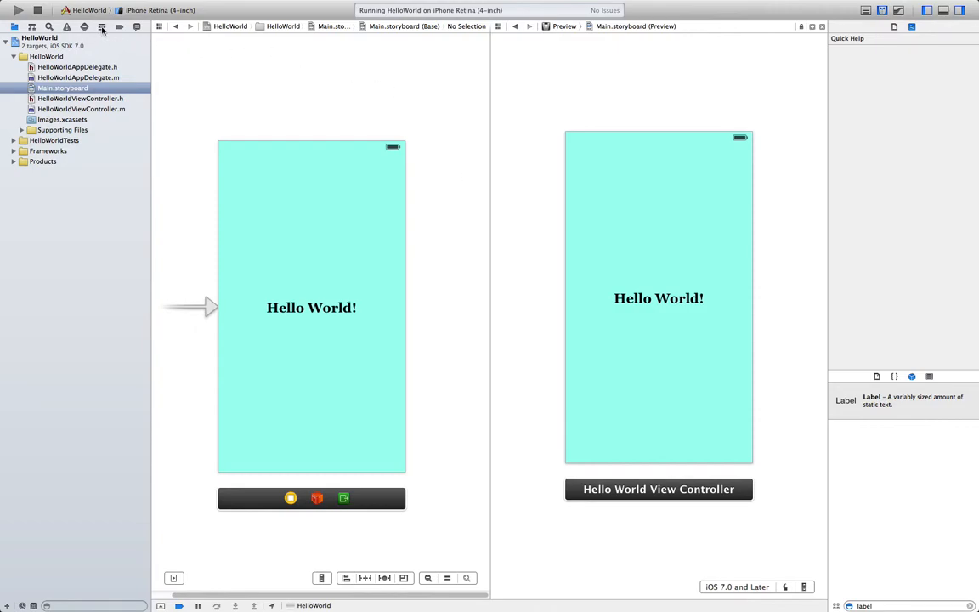
pyautogui.moveTo(101, 26)
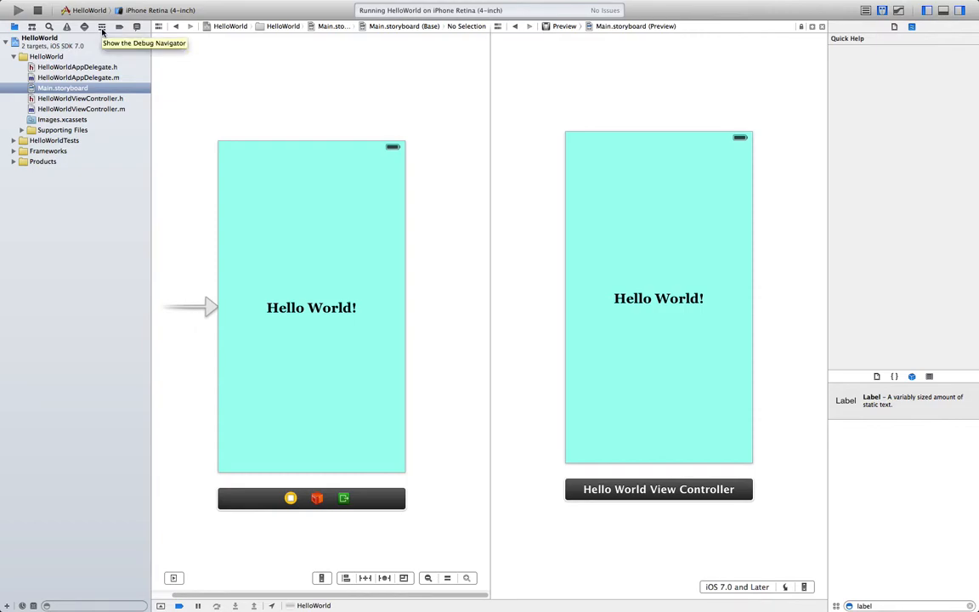
# View the running app's memory (8.9 MB) and CPU (0%) reports in the Debug Navigator.
pyautogui.click(101, 26)
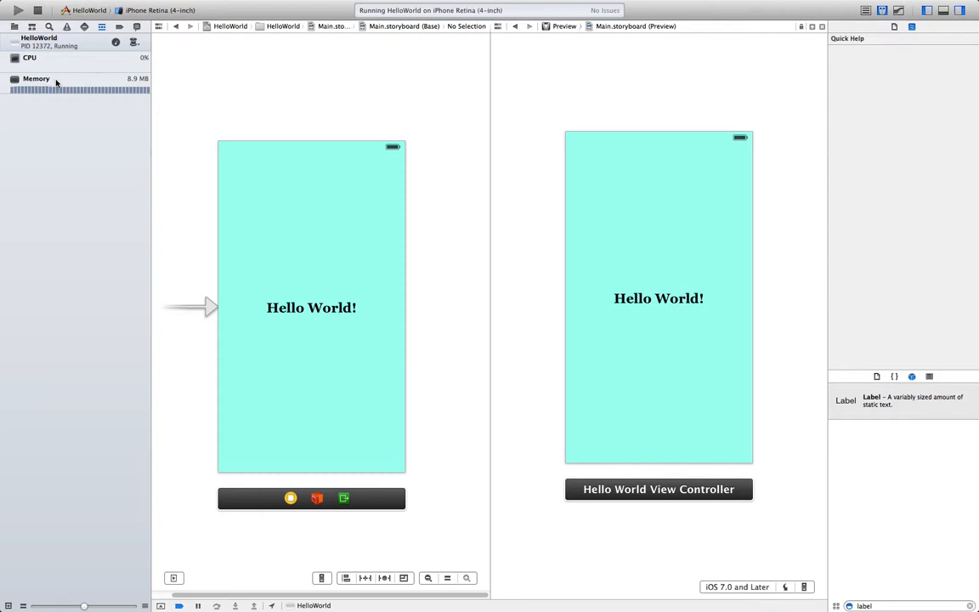
pyautogui.click(36, 78)
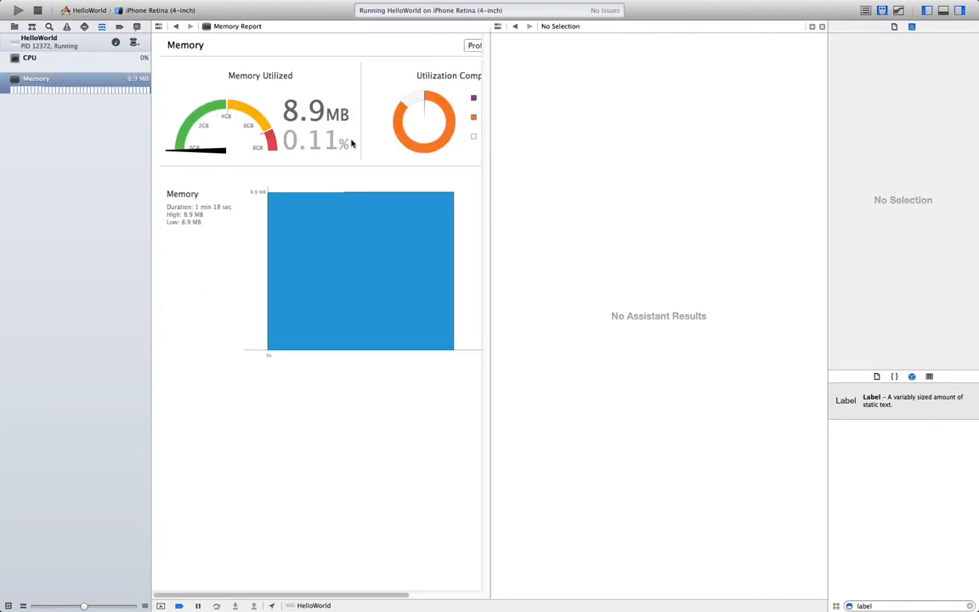
pyautogui.click(866, 10)
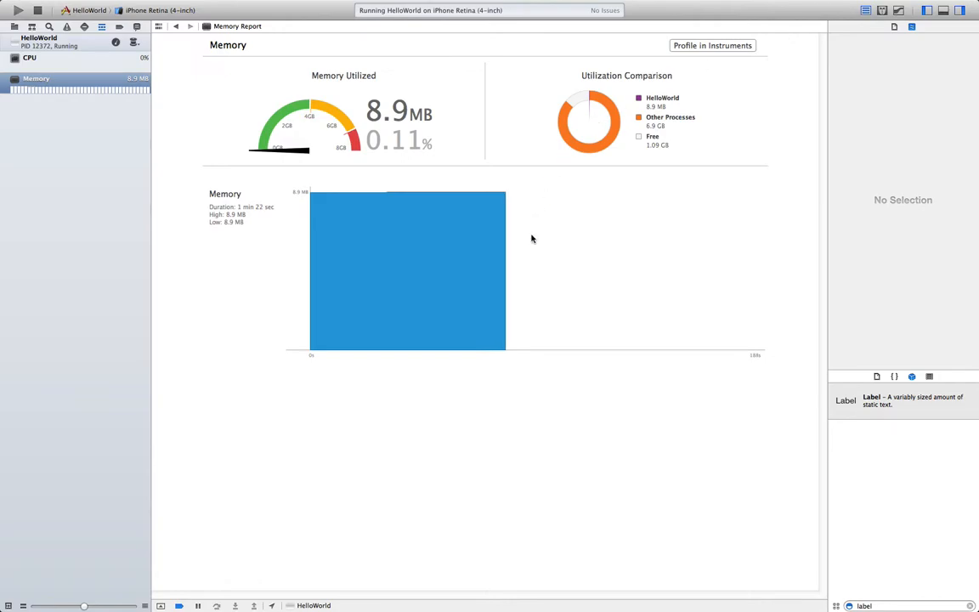
pyautogui.moveTo(360, 165)
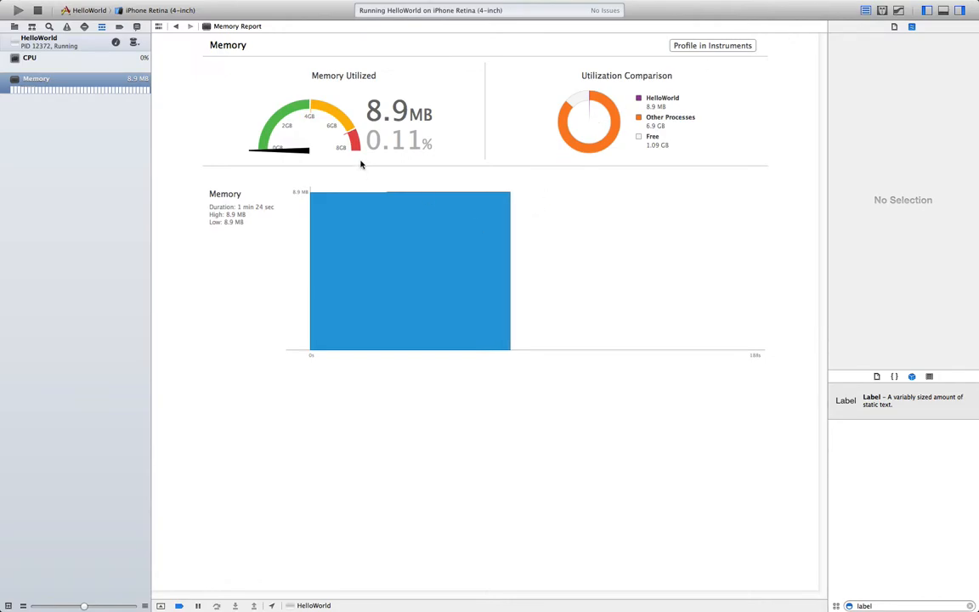
pyautogui.click(29, 57)
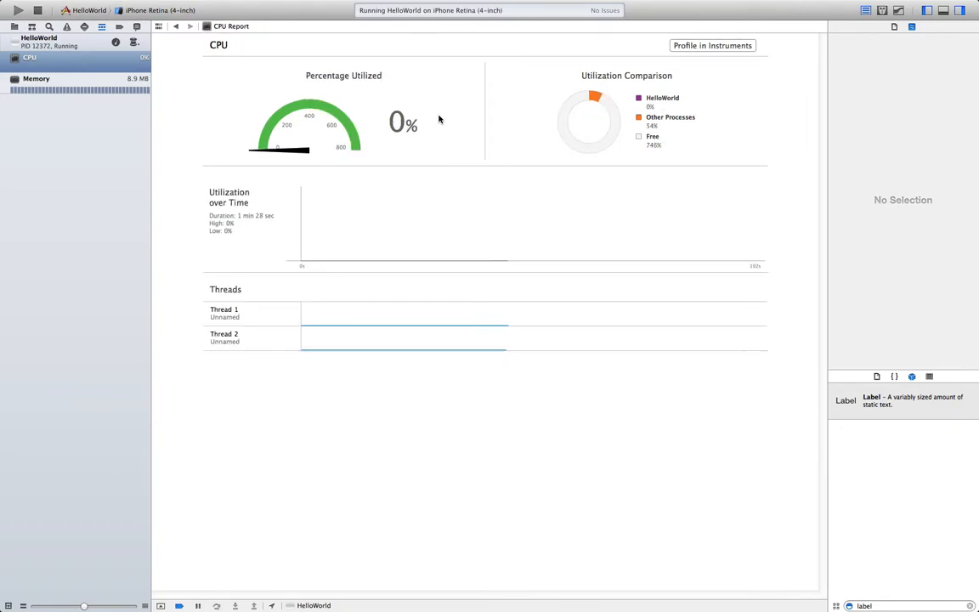
pyautogui.click(43, 42)
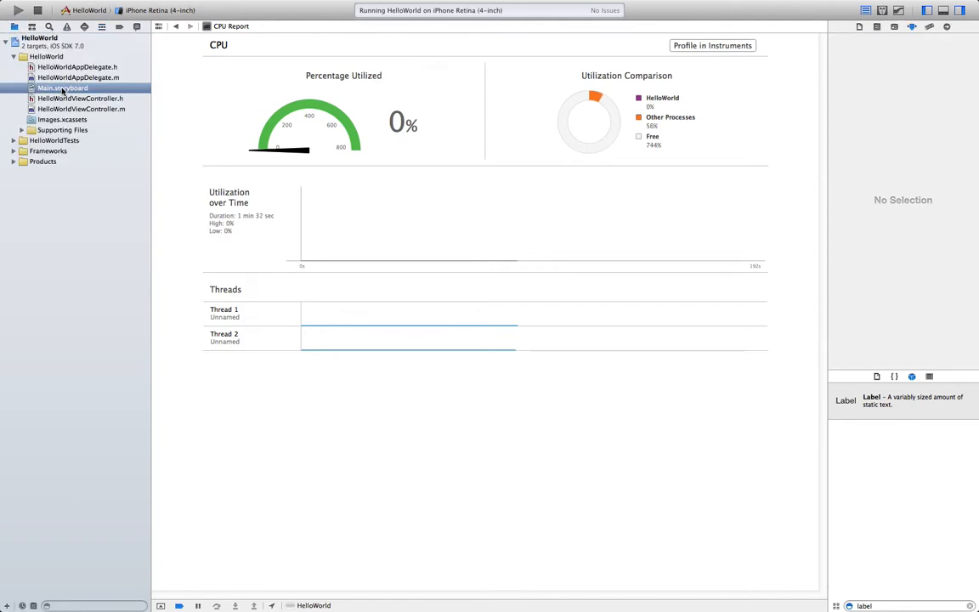
# Reopen Main.storyboard and select the label to show its Georgia Bold 23.0 attributes.
pyautogui.click(62, 88)
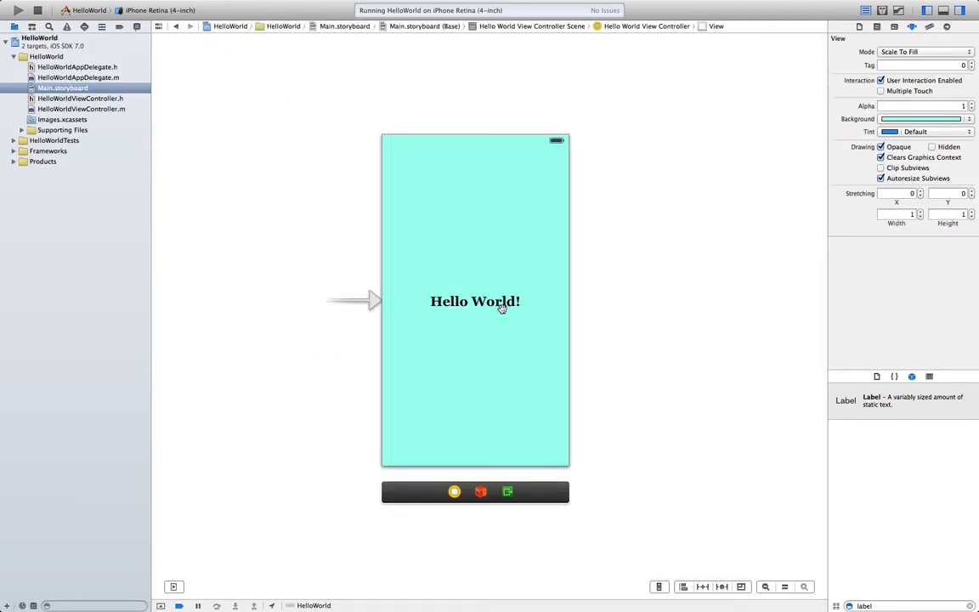
pyautogui.click(475, 301)
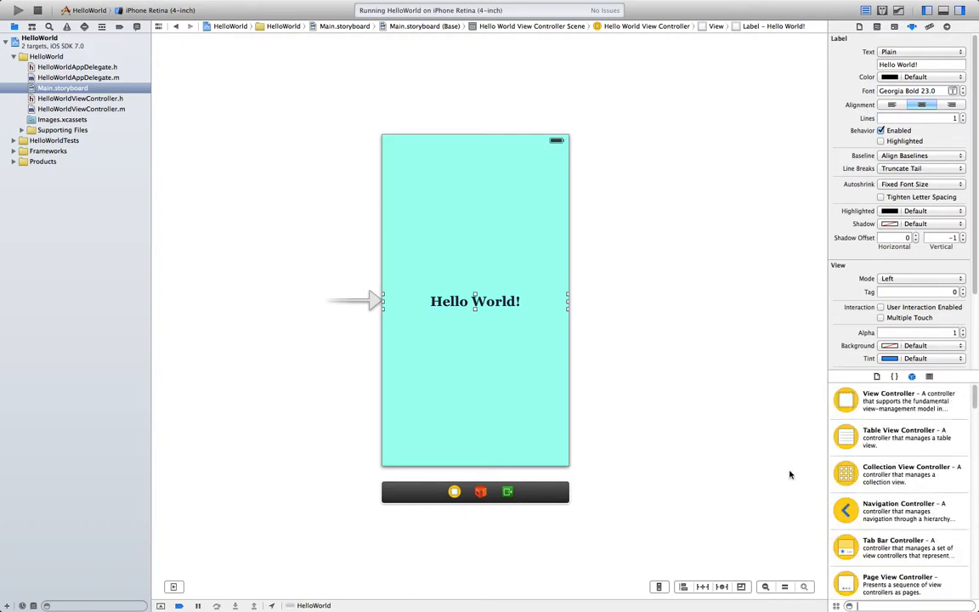
pyautogui.moveTo(686, 224)
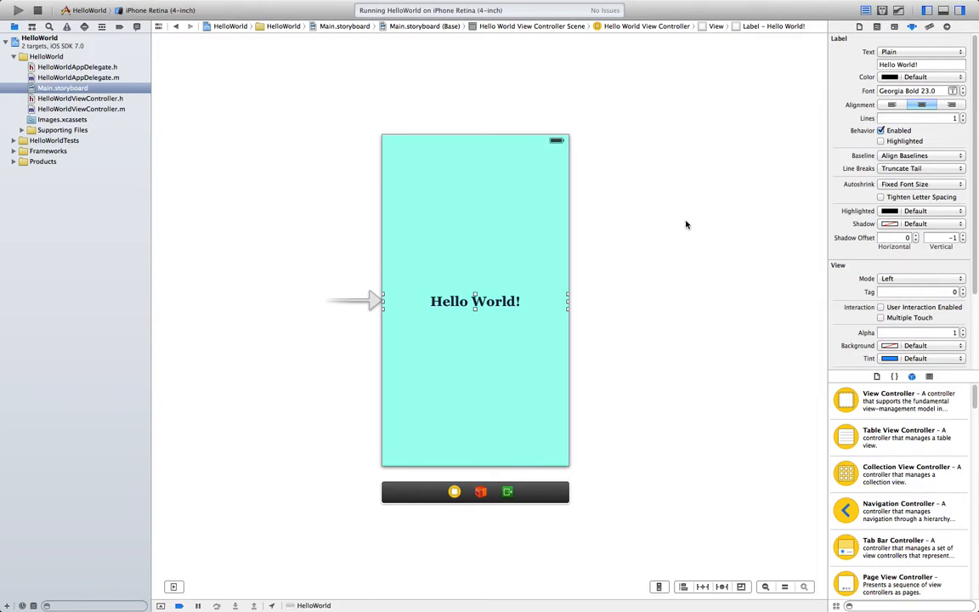
pyautogui.moveTo(247, 144)
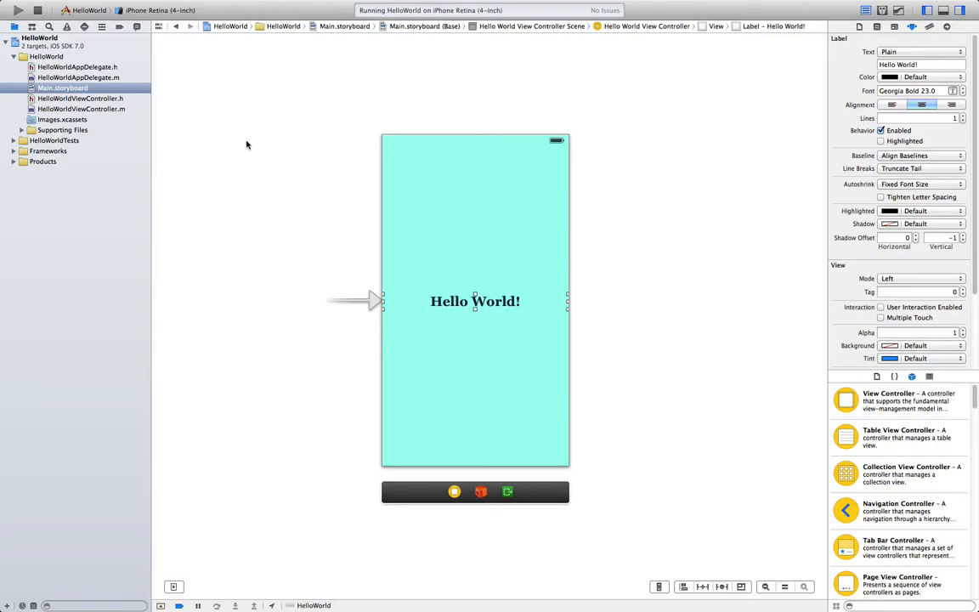